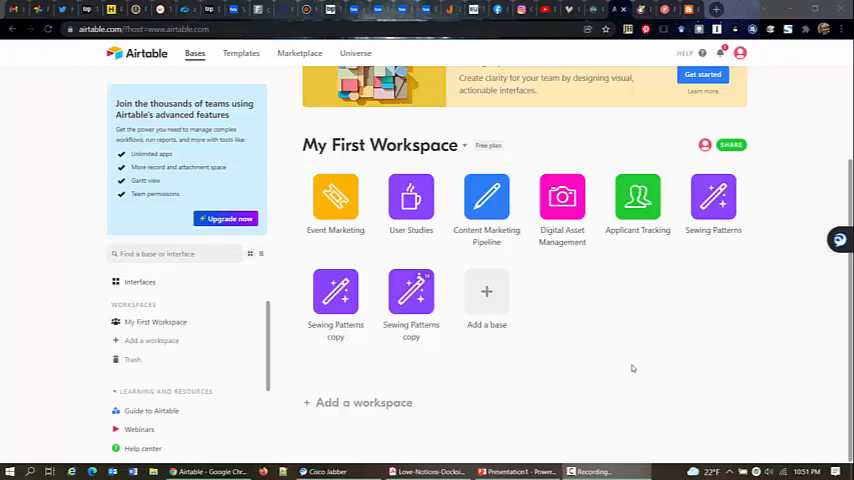
mouse_move(588, 347)
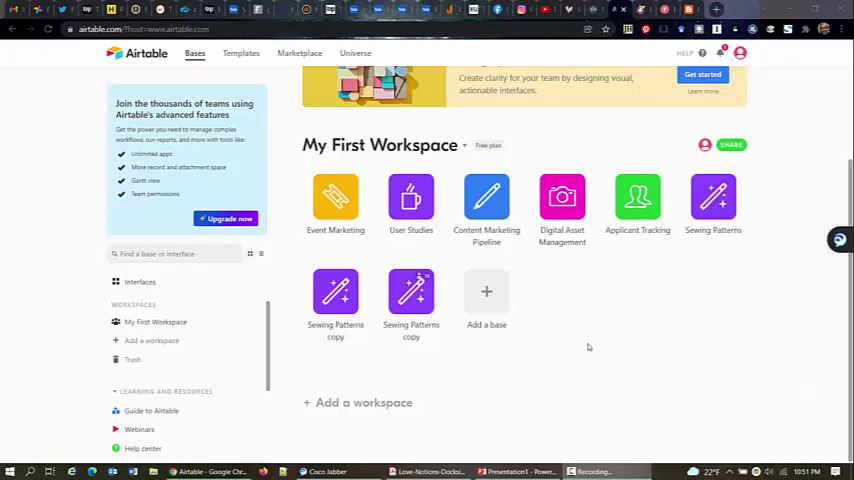
mouse_move(580, 348)
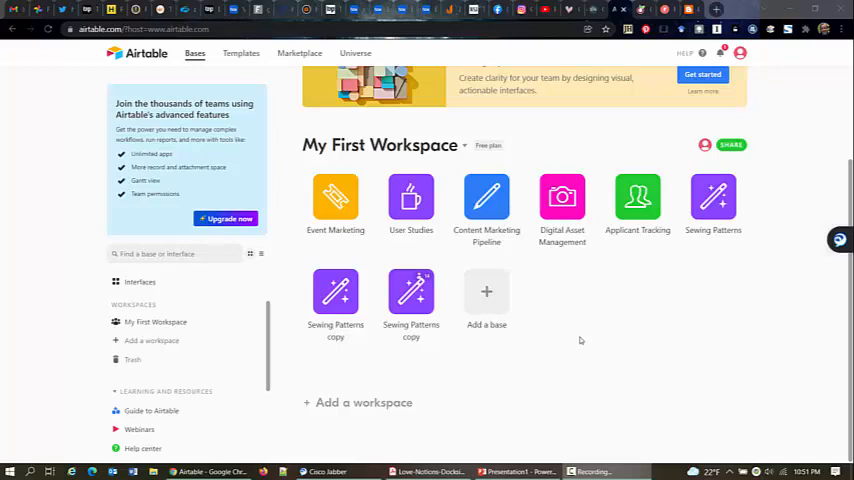
mouse_move(598, 341)
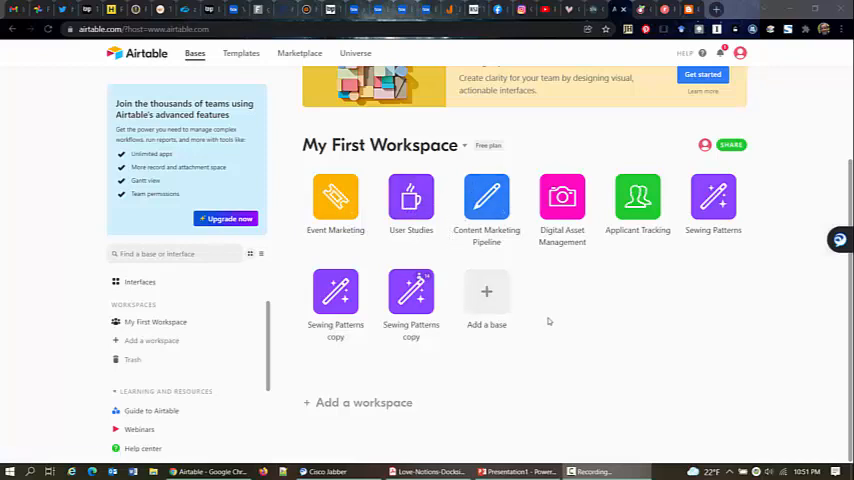
mouse_move(553, 323)
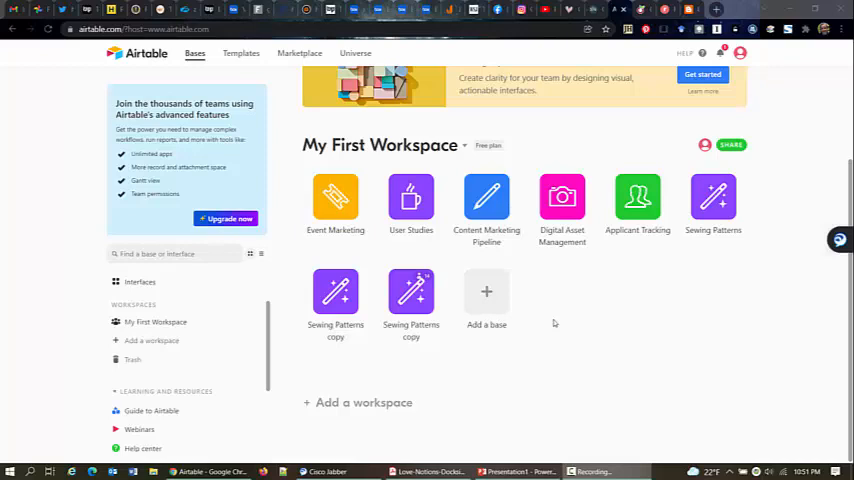
mouse_move(445, 315)
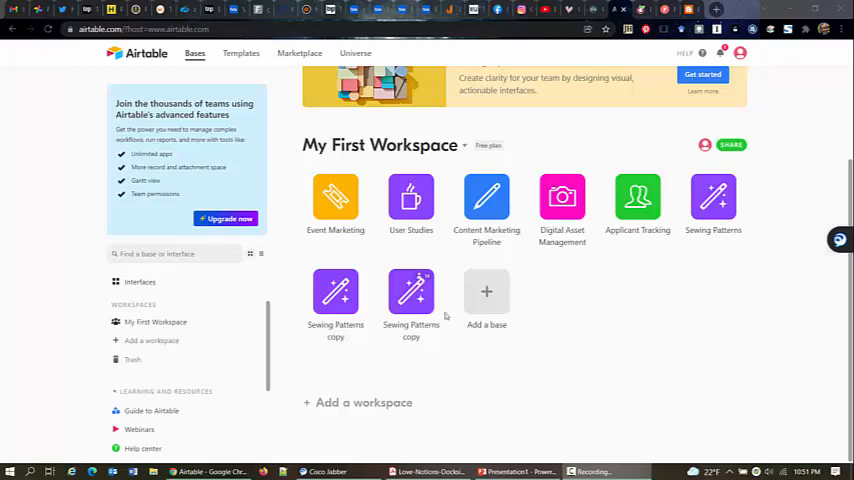
mouse_move(598, 302)
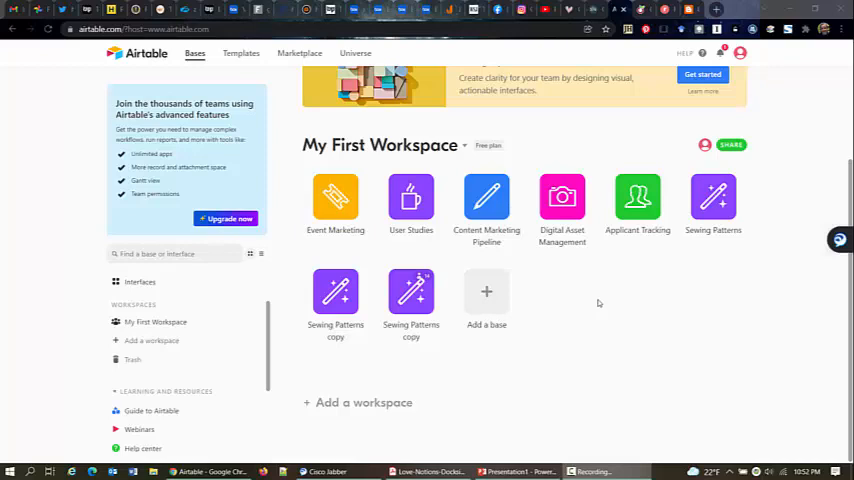
mouse_move(610, 310)
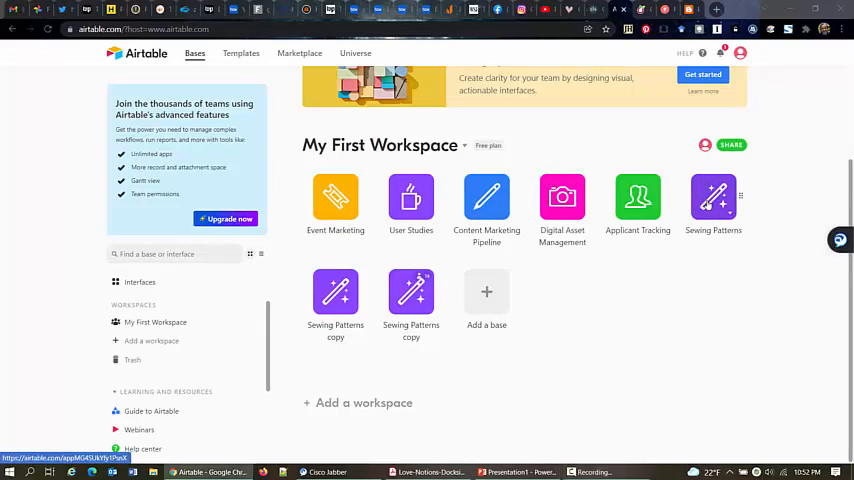
- Open the Sewing Patterns base so its Patterns gallery of cards is shown
left_click(712, 197)
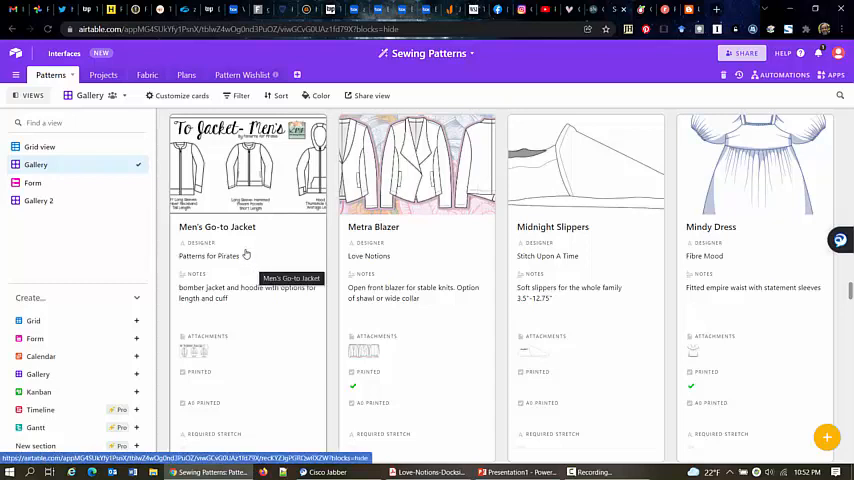
mouse_move(247, 256)
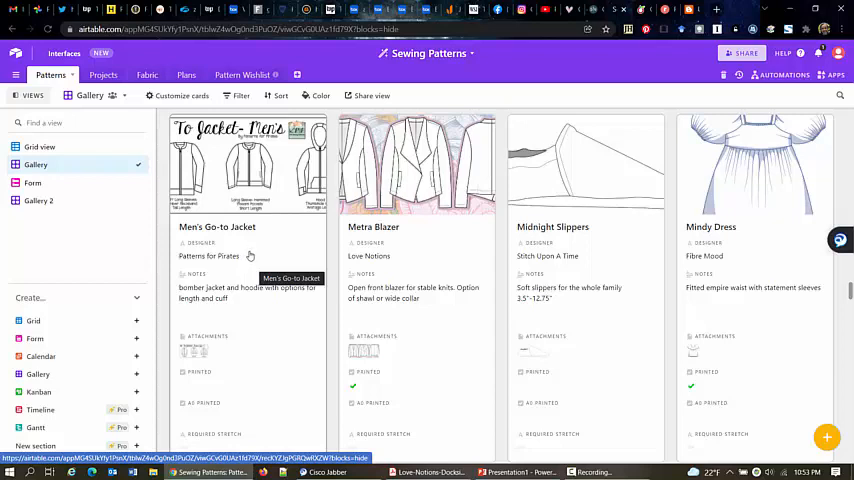
mouse_move(281, 246)
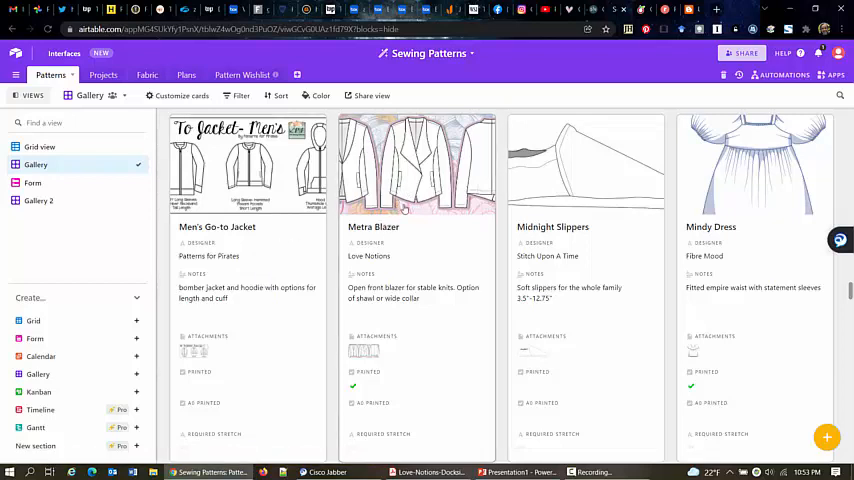
- Expand the Metra Blazer card and review its designer, notes and attached drawing
left_click(403, 165)
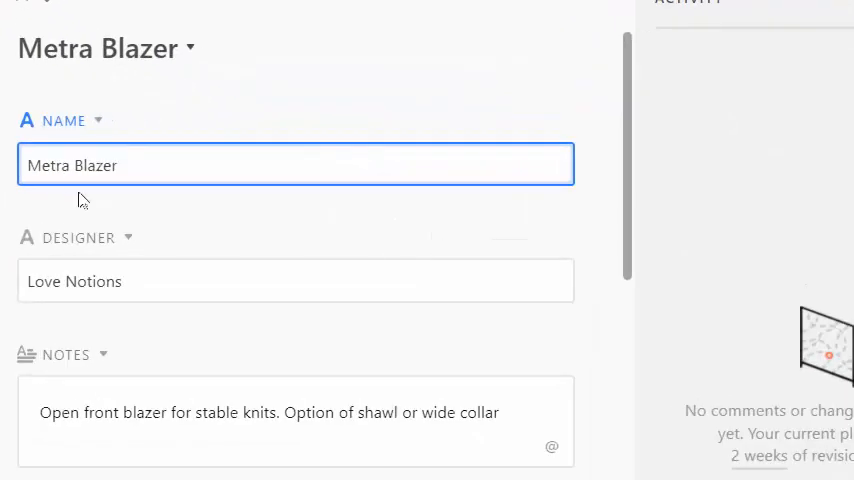
mouse_move(221, 303)
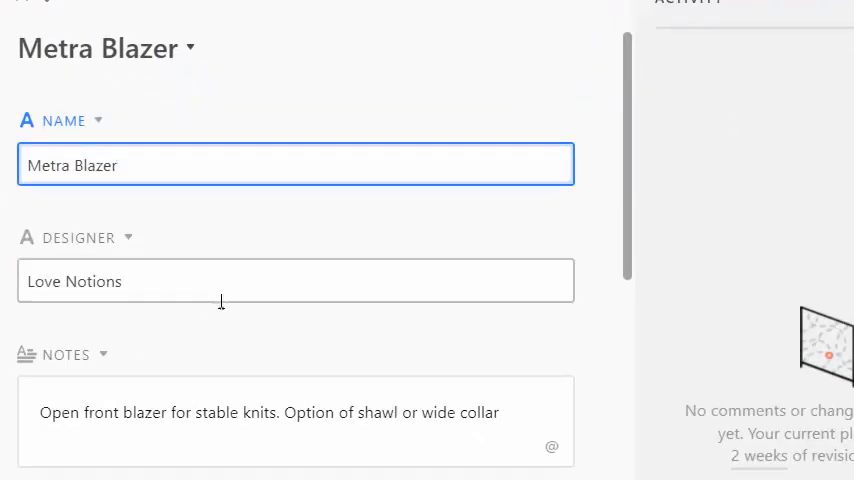
mouse_move(270, 318)
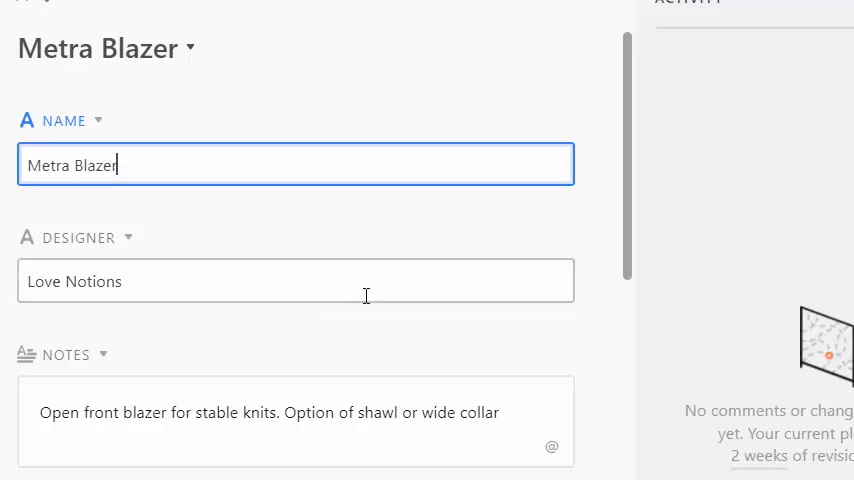
mouse_move(363, 280)
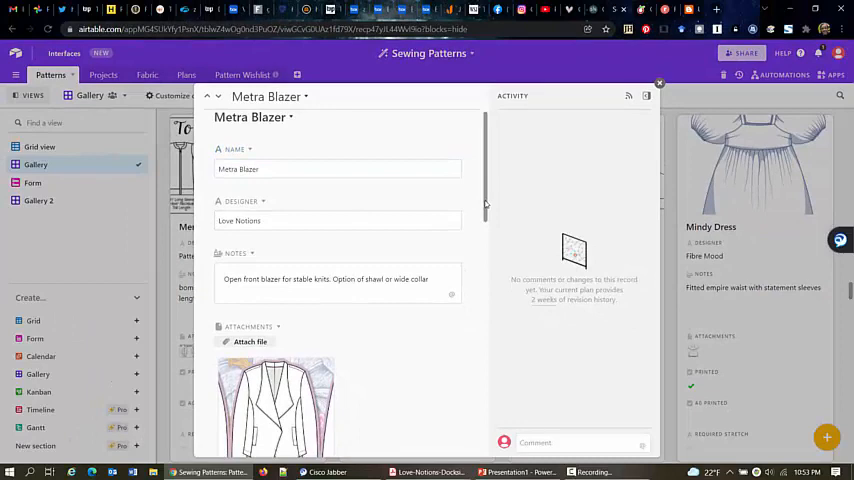
scroll("down", 3)
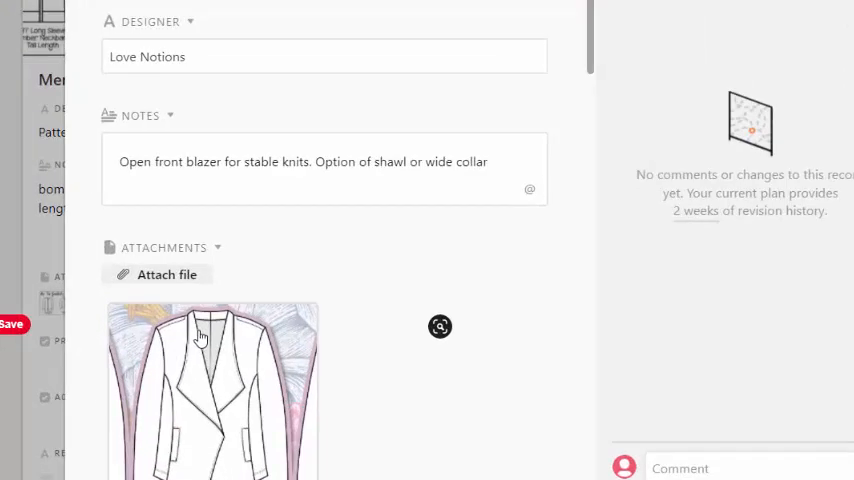
mouse_move(280, 238)
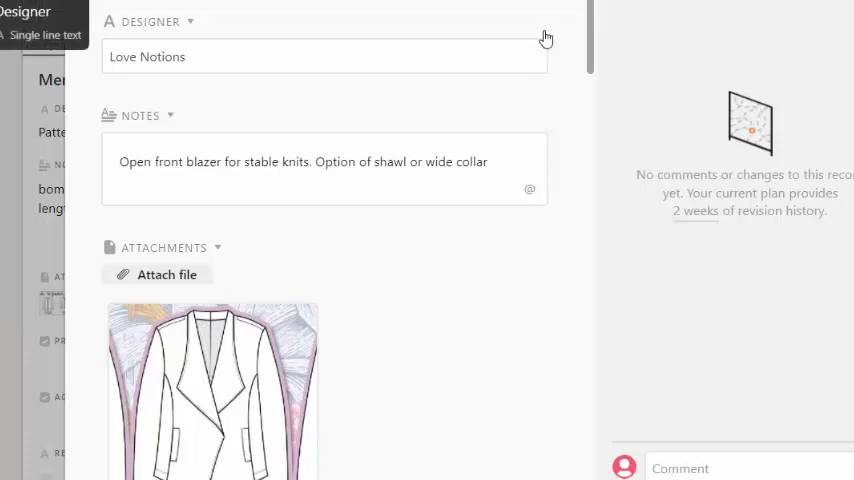
mouse_move(544, 96)
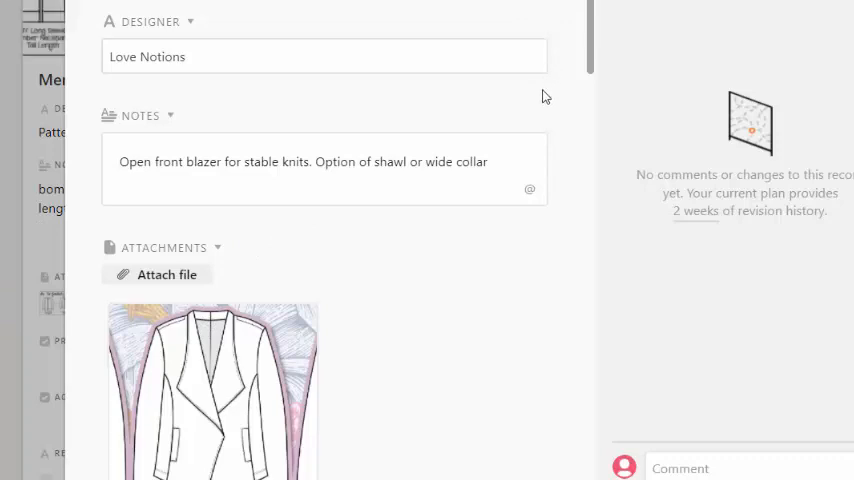
mouse_move(536, 99)
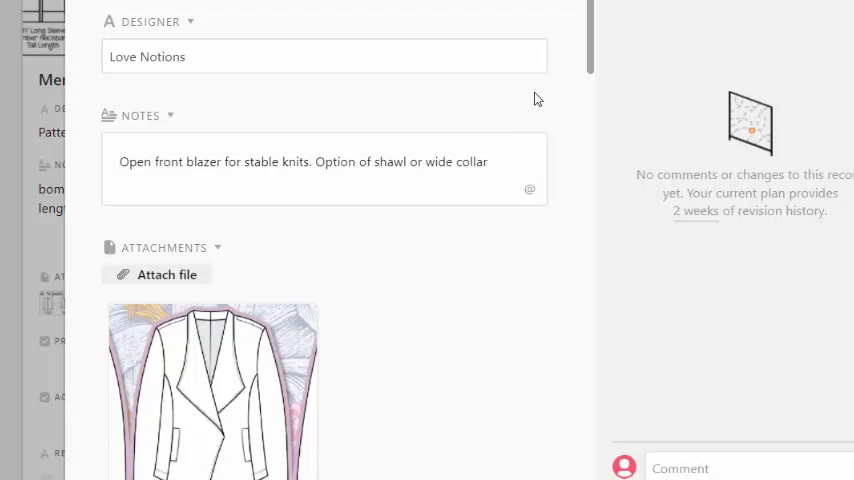
mouse_move(545, 102)
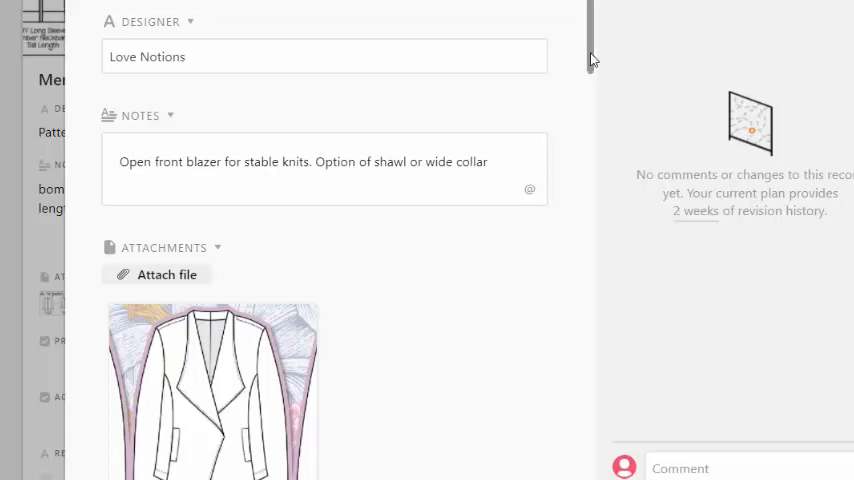
scroll("down", 3)
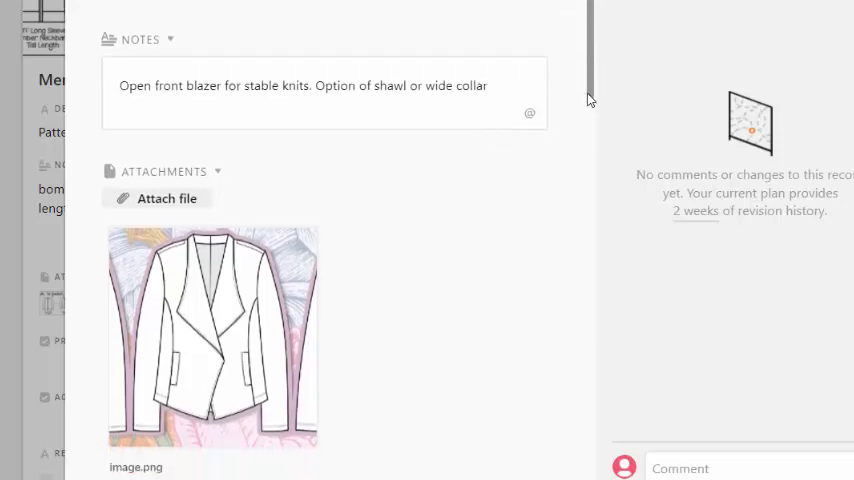
scroll("down", 3)
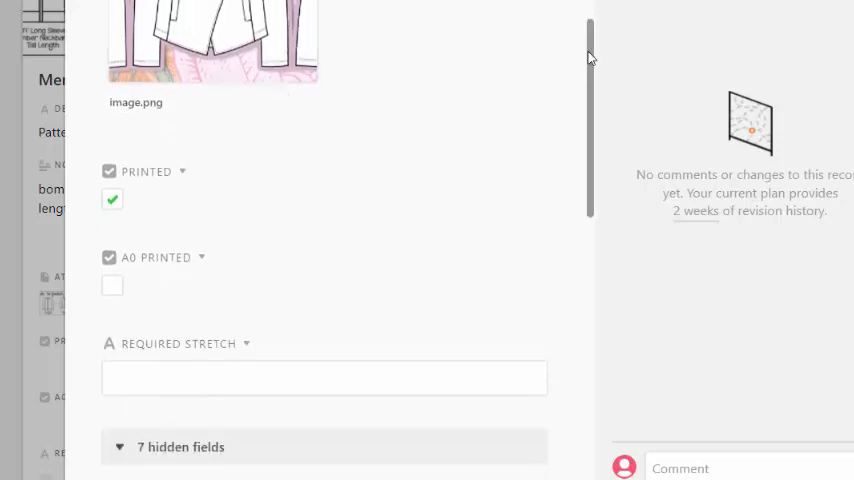
scroll("down", 3)
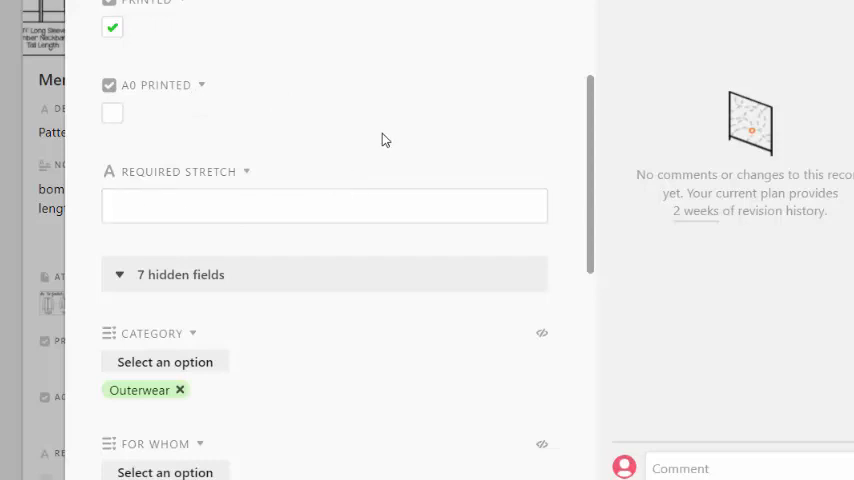
mouse_move(401, 135)
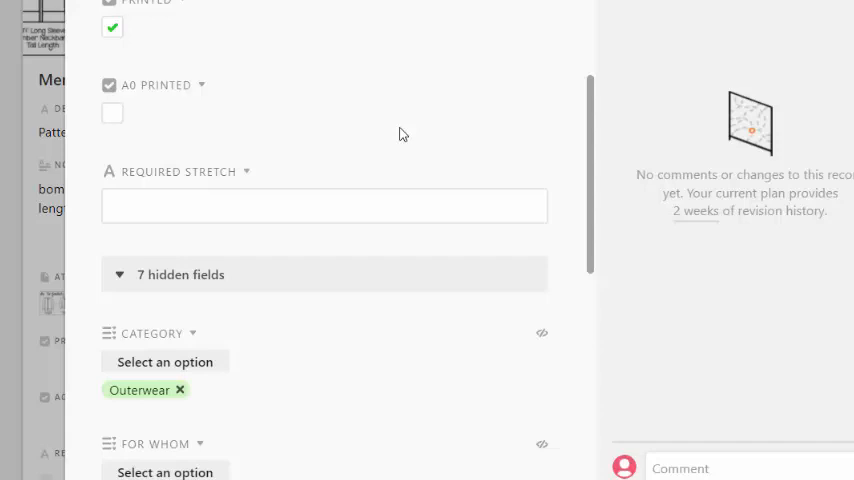
mouse_move(598, 167)
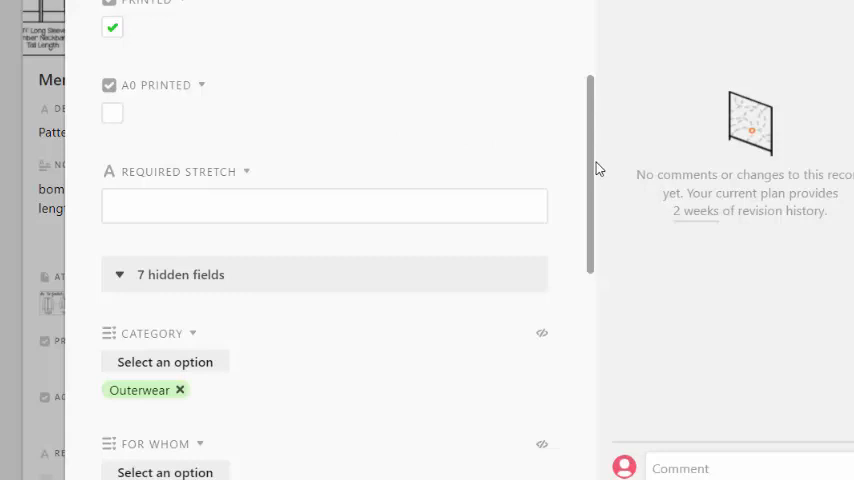
scroll("down", 3)
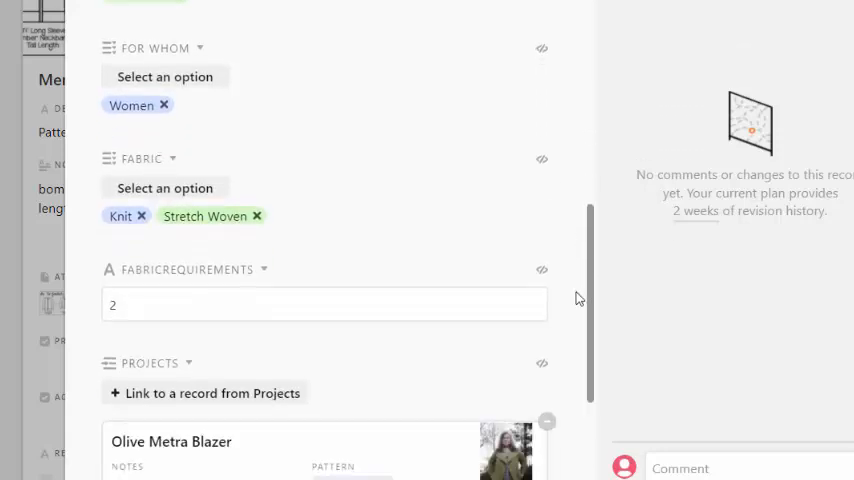
mouse_move(253, 22)
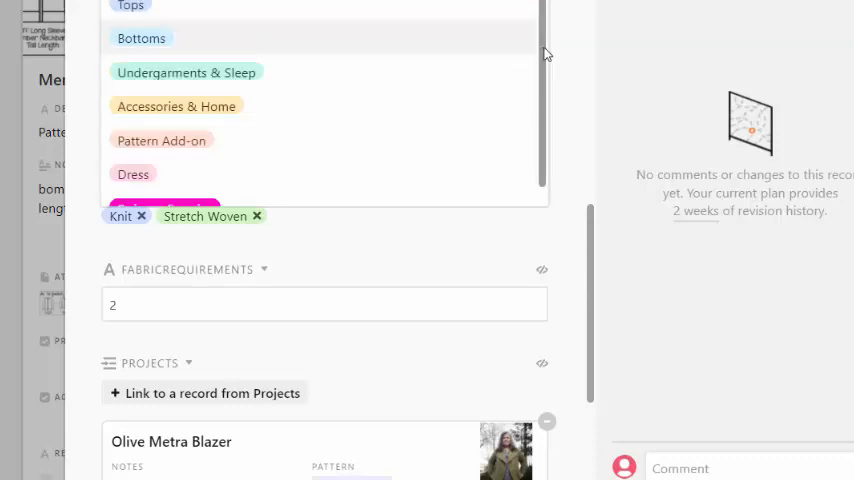
mouse_move(531, 70)
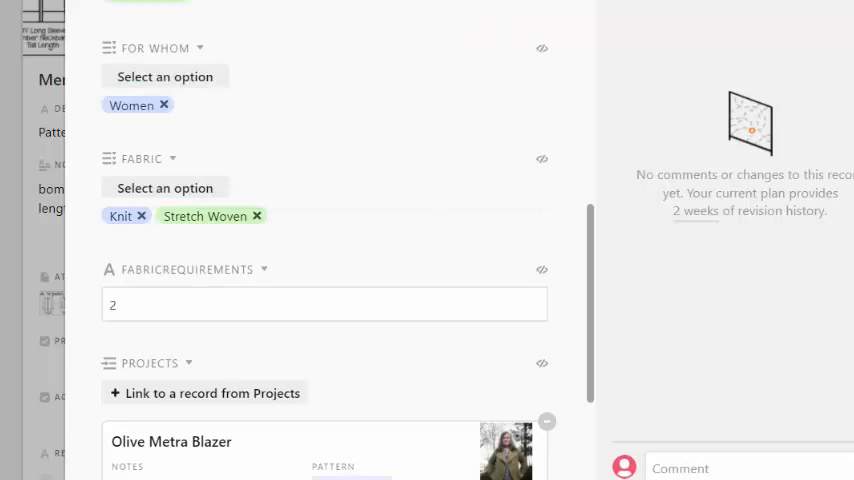
mouse_move(195, 140)
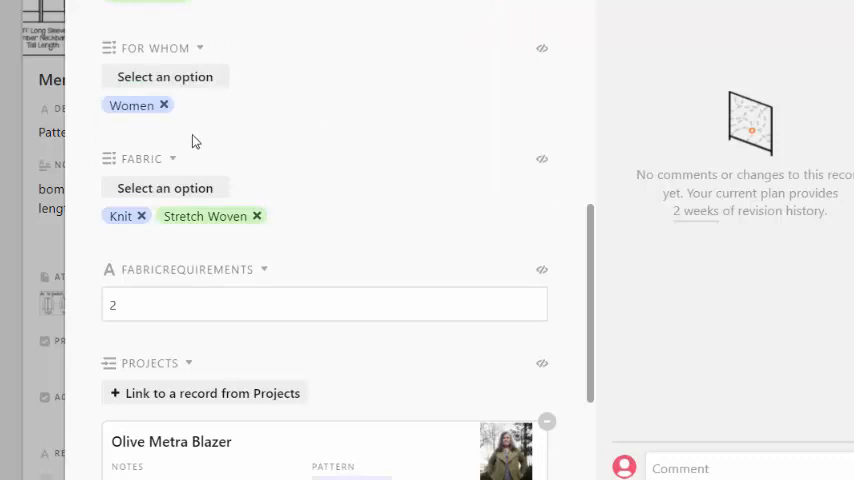
mouse_move(225, 120)
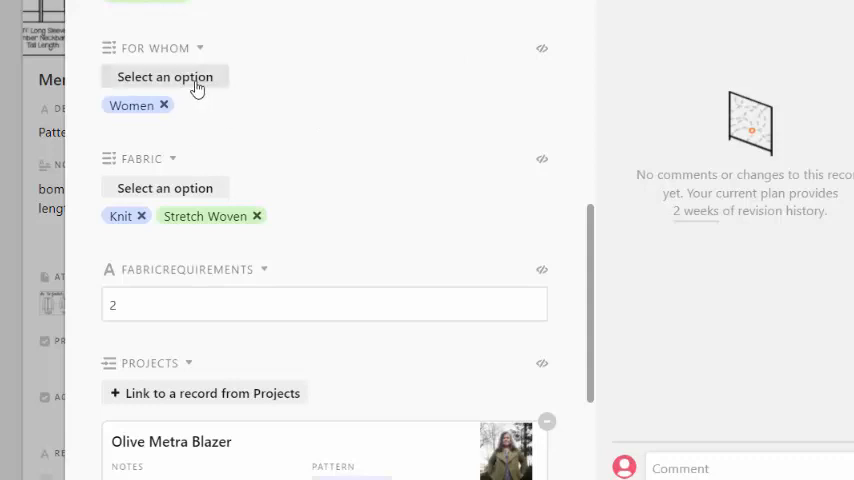
mouse_move(199, 84)
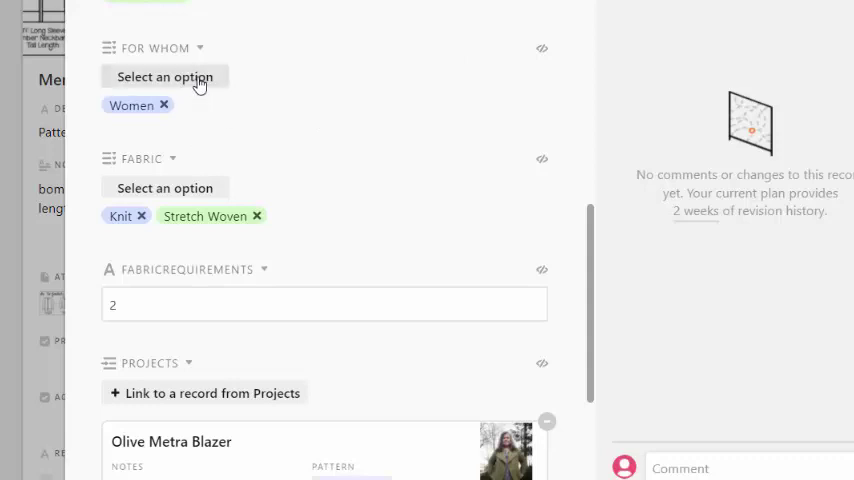
mouse_move(203, 188)
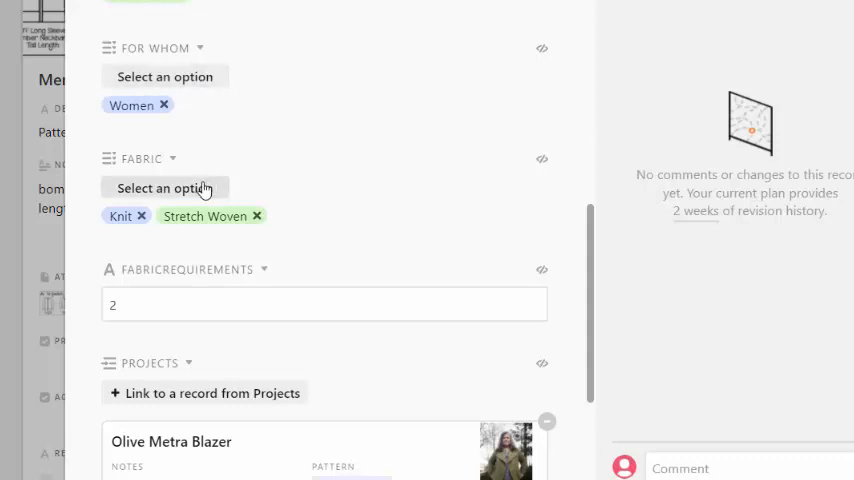
left_click(165, 188)
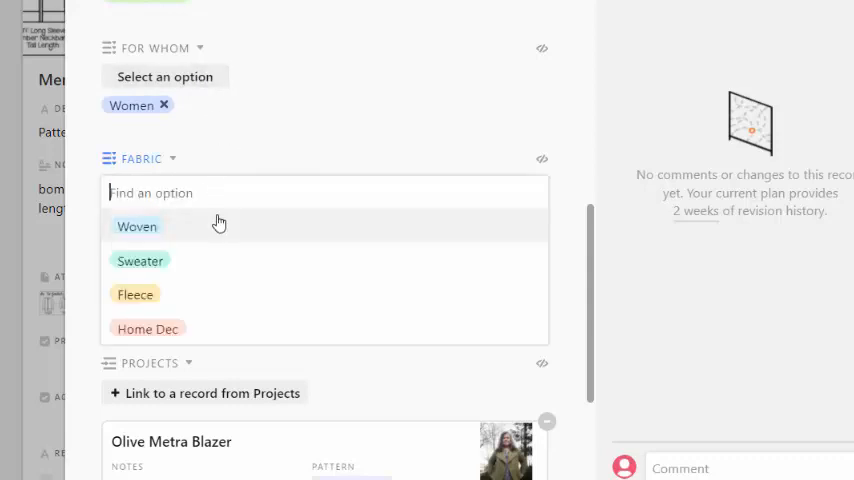
mouse_move(225, 307)
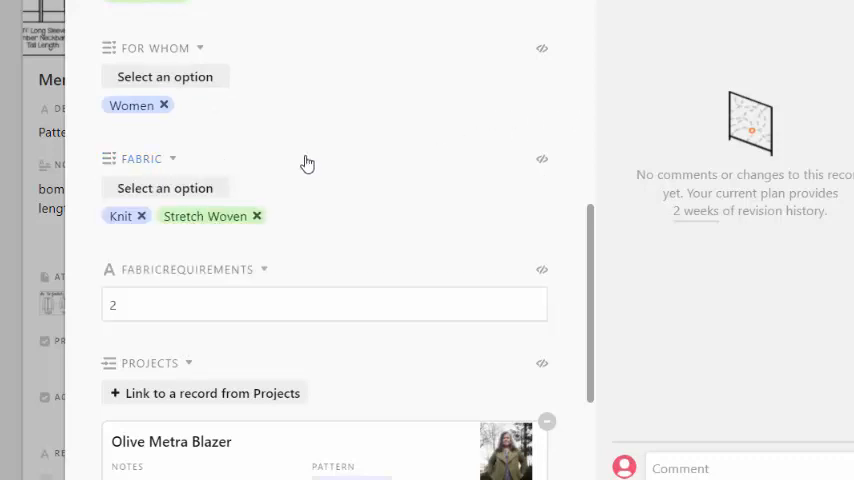
scroll("down", 3)
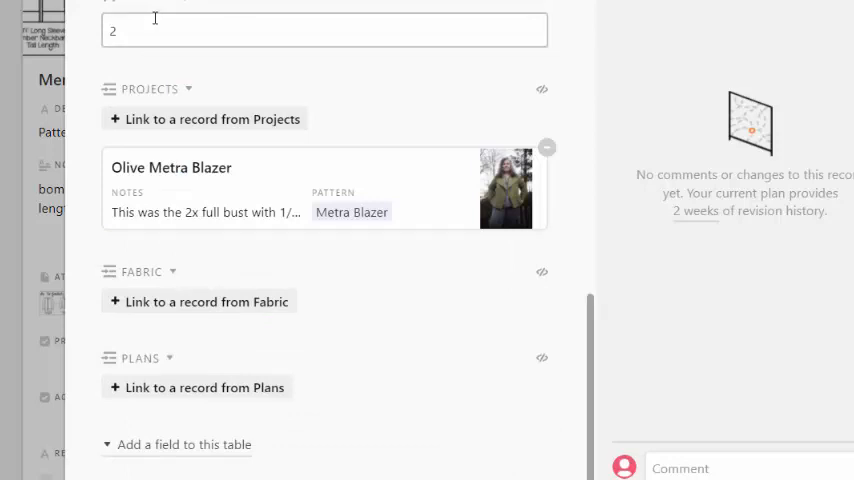
mouse_move(155, 17)
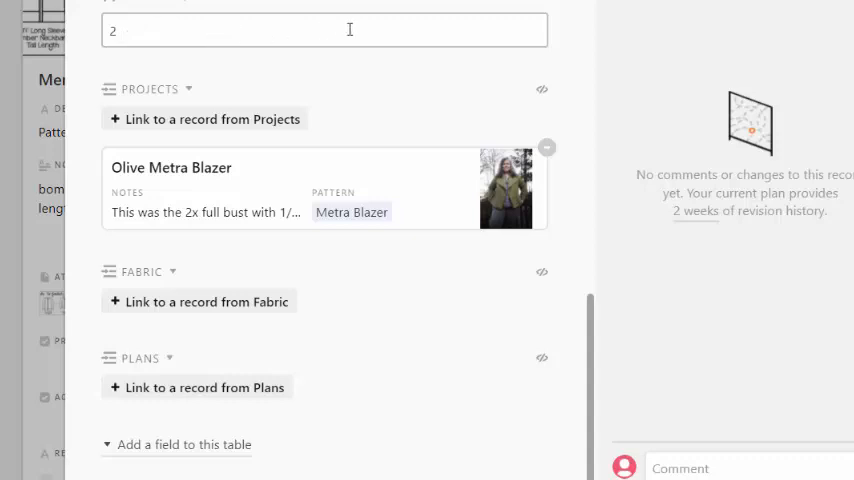
mouse_move(250, 32)
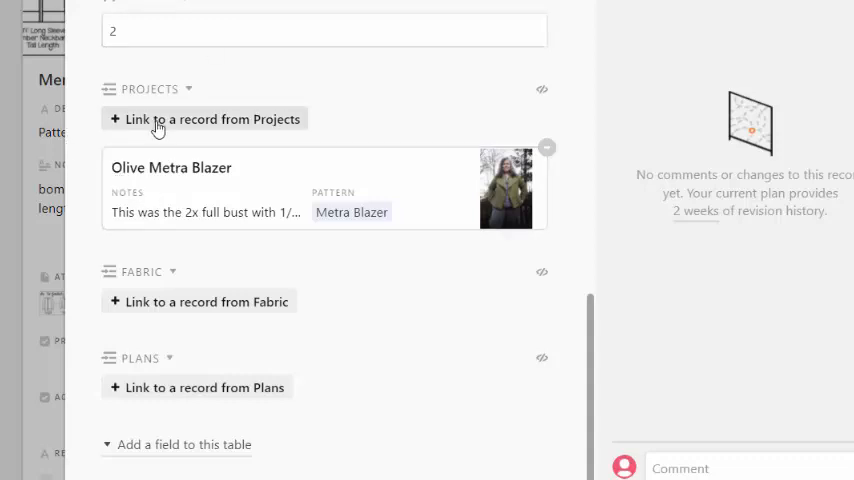
mouse_move(150, 123)
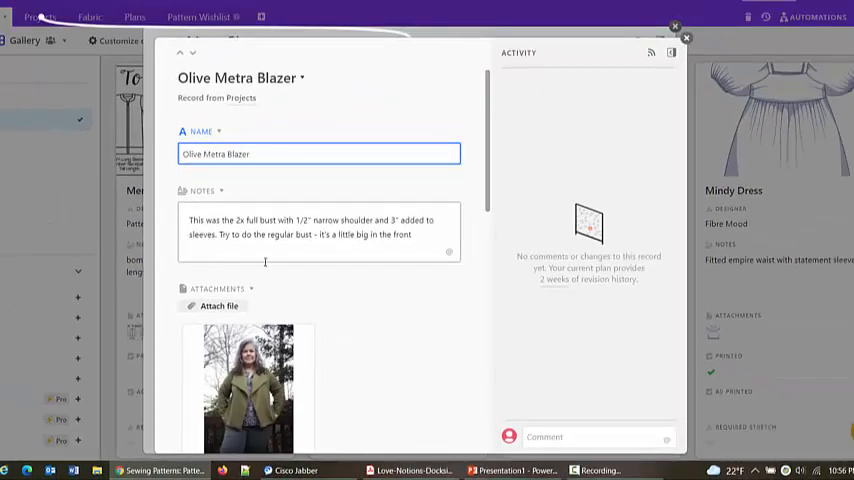
mouse_move(322, 314)
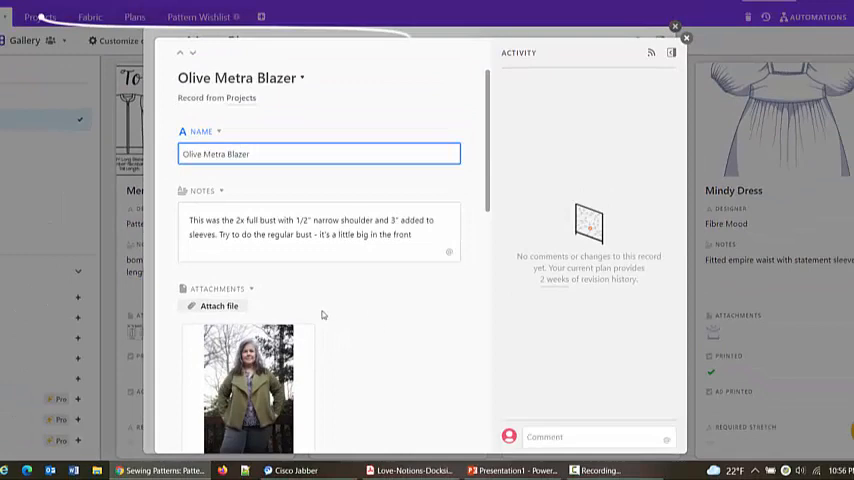
mouse_move(414, 303)
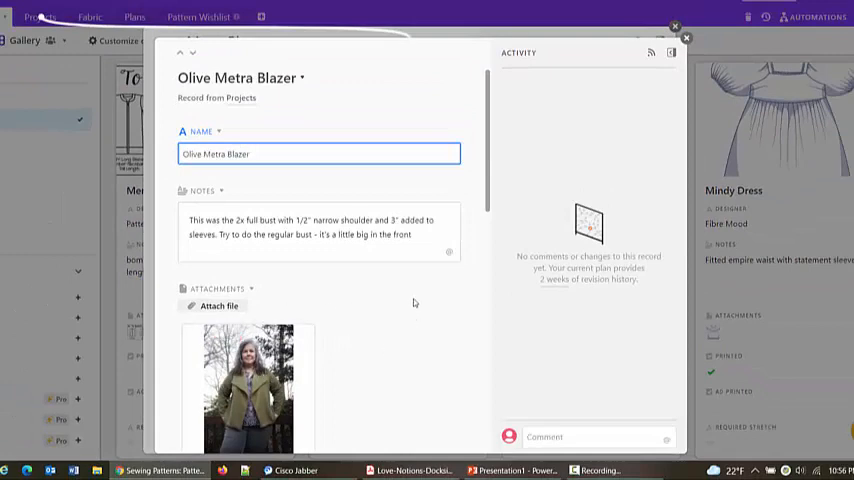
- Finish reviewing the Metra Blazer record and close it back to the Patterns gallery
scroll("down", 3)
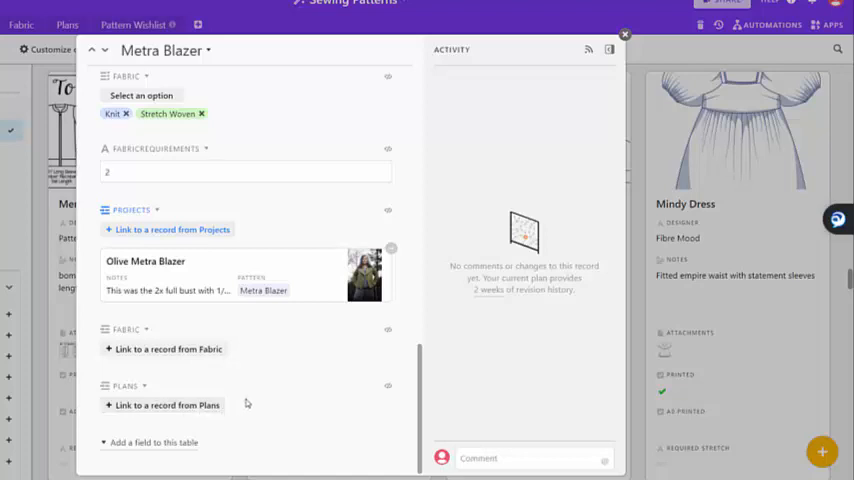
mouse_move(413, 210)
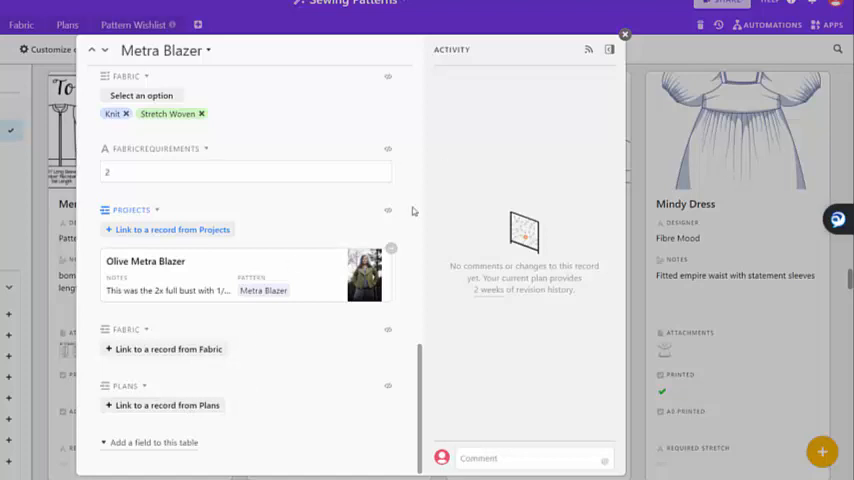
left_click(622, 35)
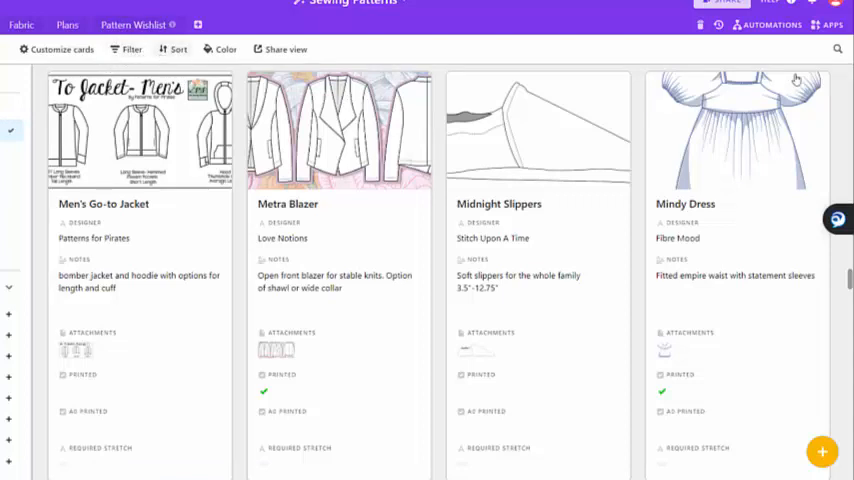
mouse_move(830, 52)
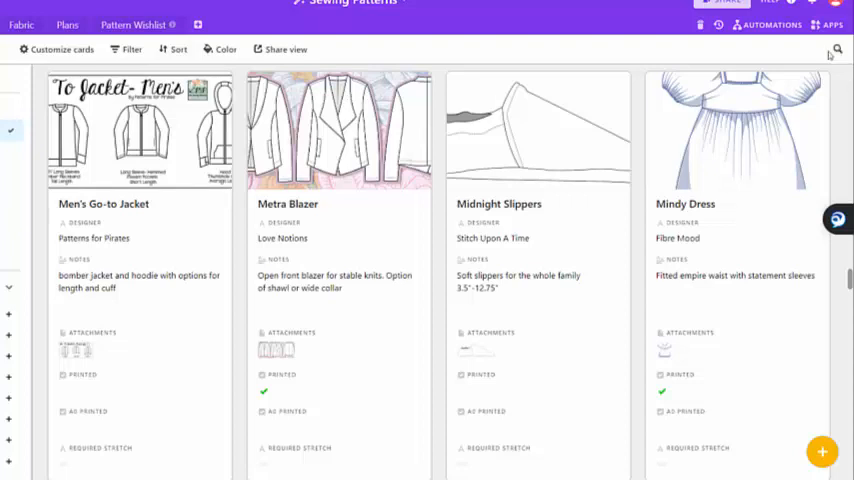
- Scroll down the Patterns gallery to cards like NSFW Tube top, Oakley Vest and olympia dress
scroll("down", 3)
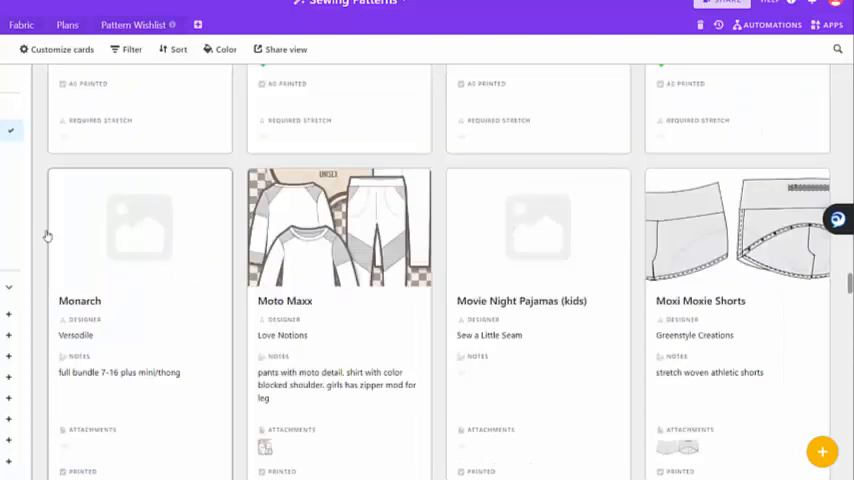
scroll("down", 3)
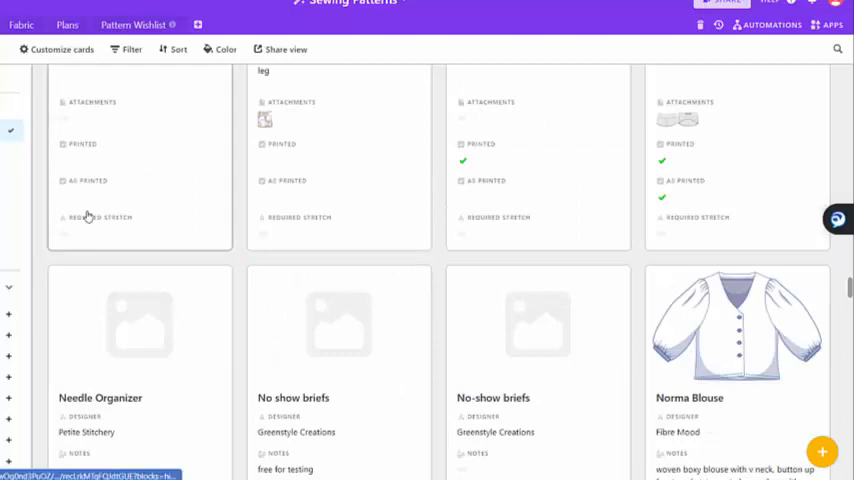
scroll("down", 3)
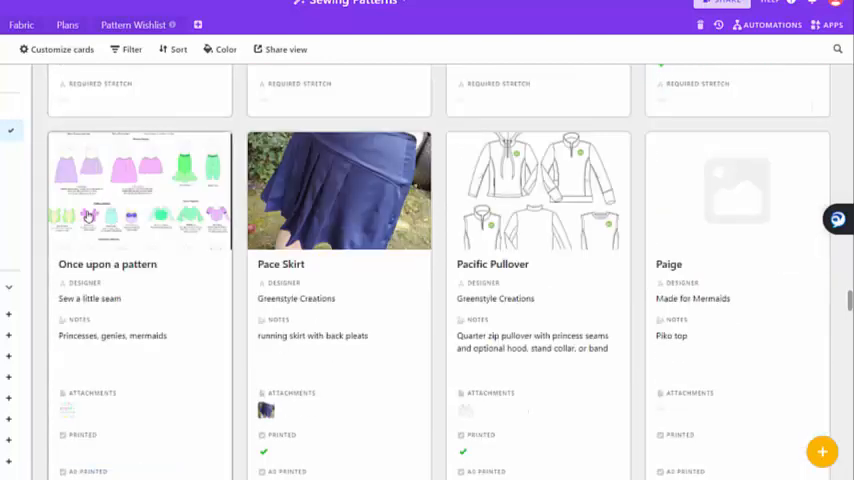
scroll("down", 3)
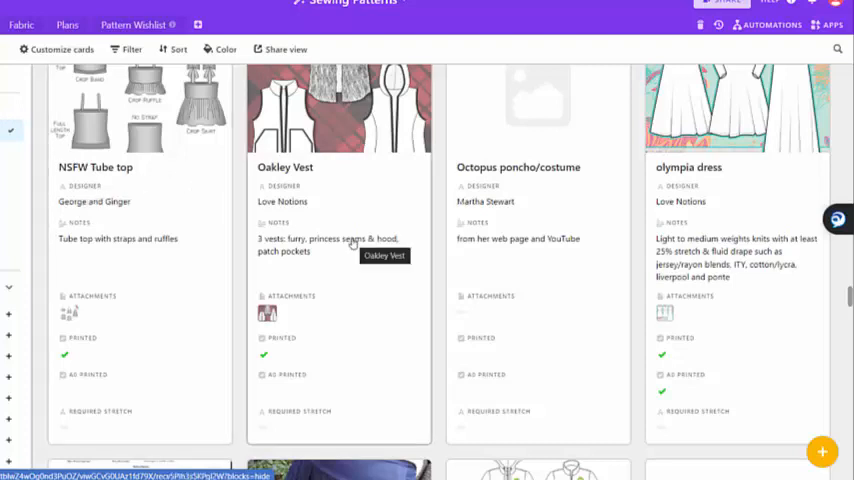
mouse_move(329, 240)
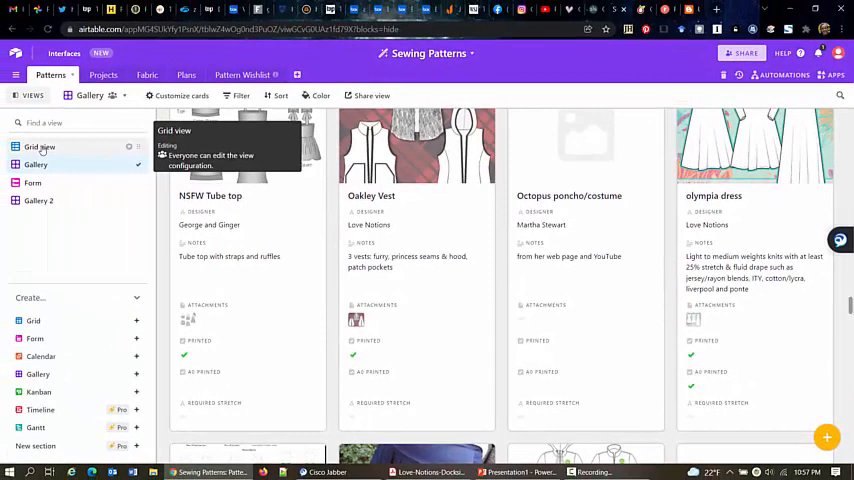
- Switch the Patterns table briefly to Grid view, then back to the Gallery view
left_click(37, 146)
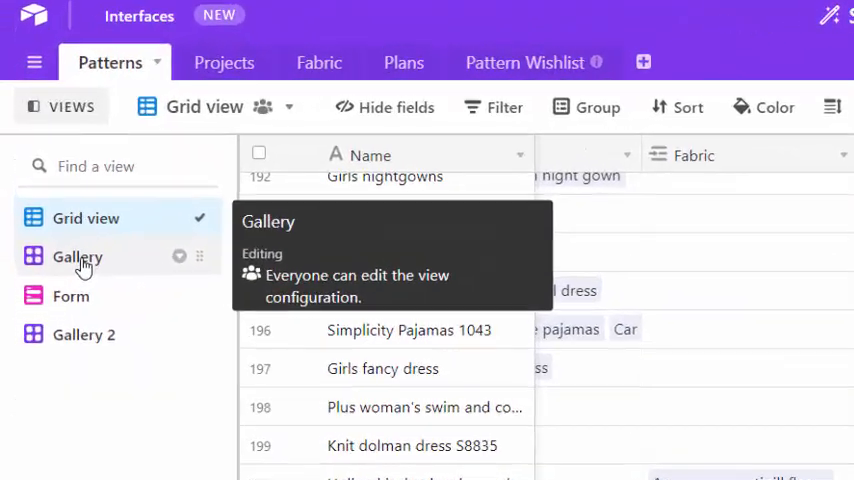
left_click(77, 257)
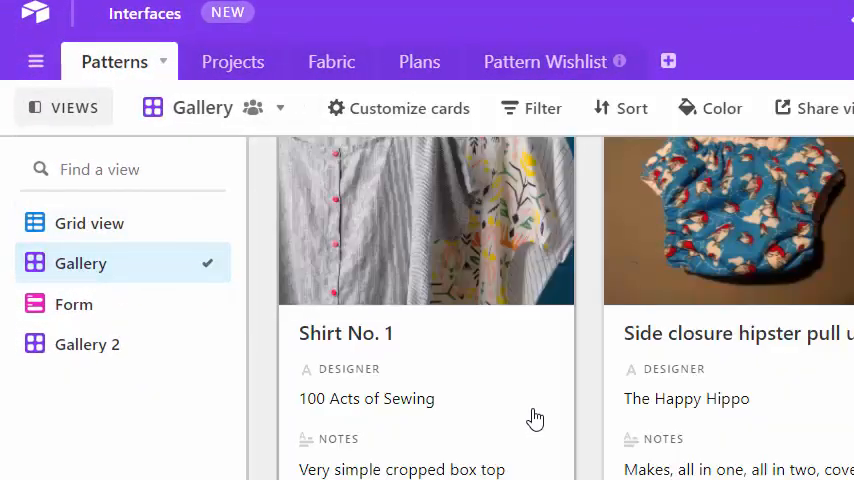
scroll("down", 3)
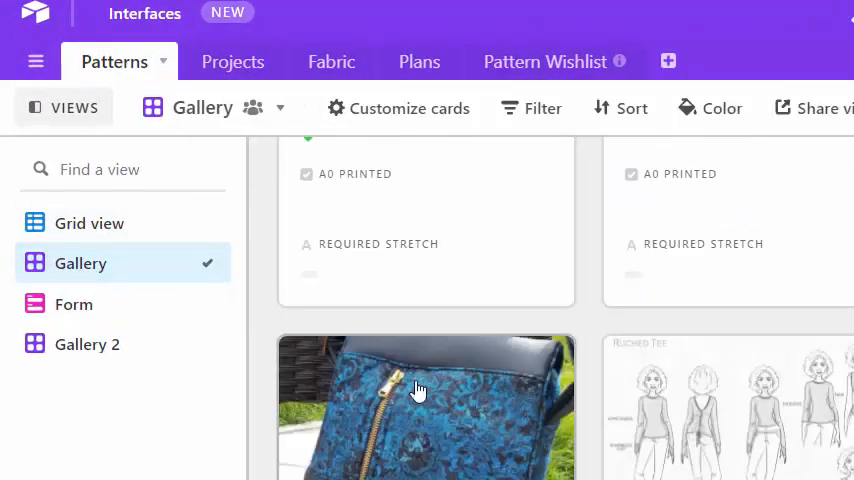
mouse_move(307, 330)
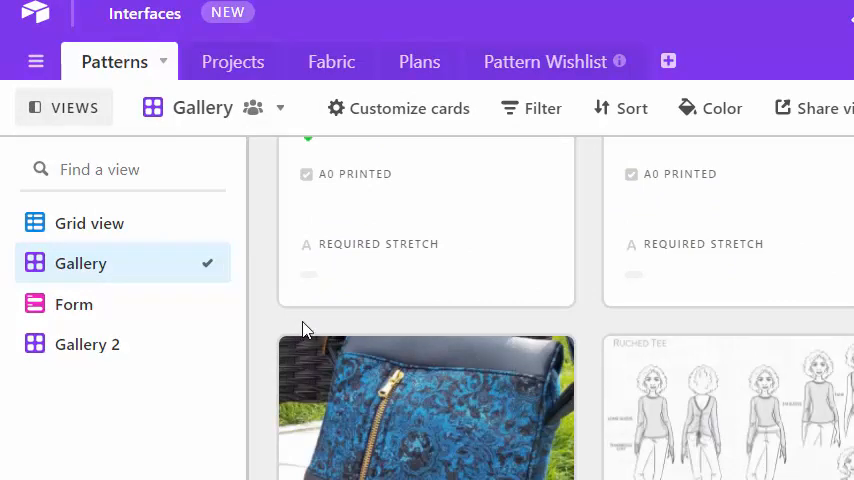
- Switch to the Projects table and browse its gallery toward the blue windowpane everyday dress card
left_click(221, 61)
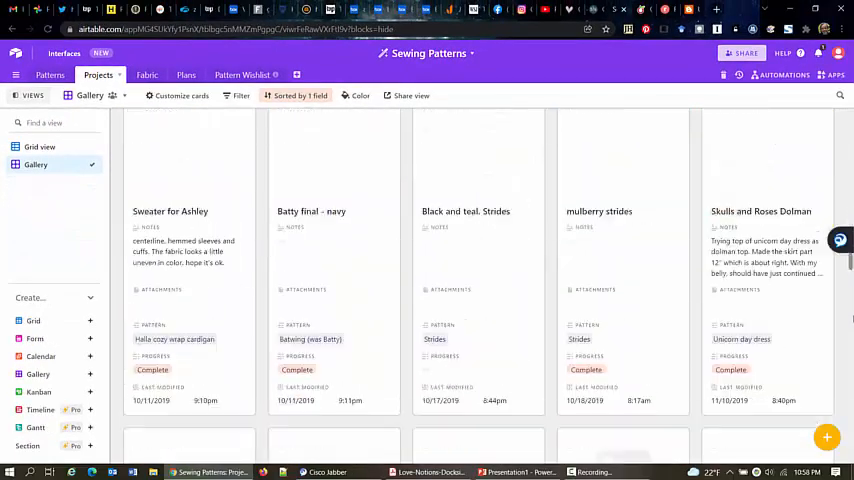
scroll("down", 3)
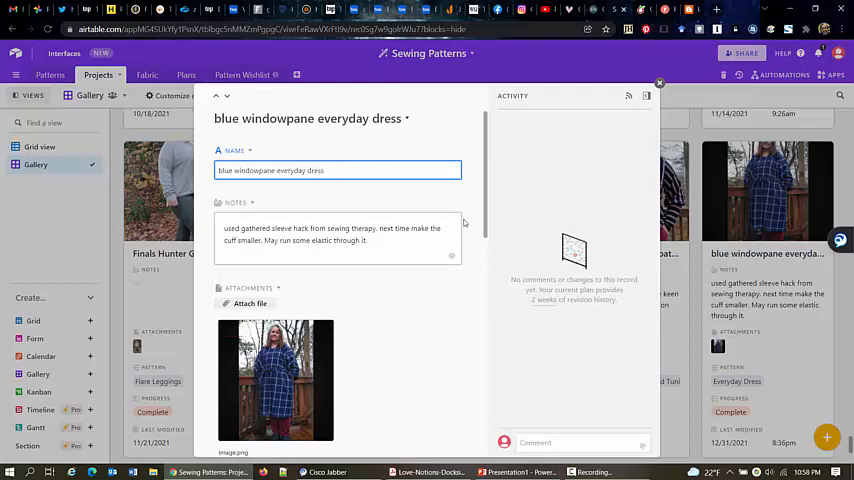
scroll("down", 3)
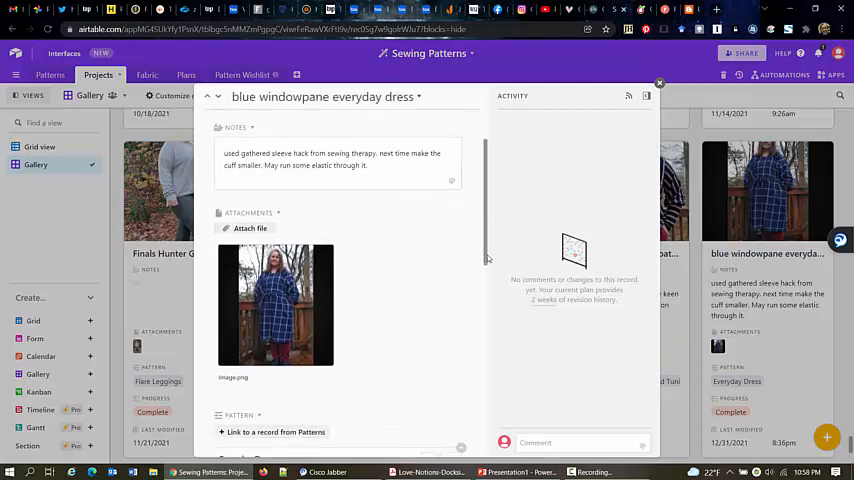
scroll("down", 3)
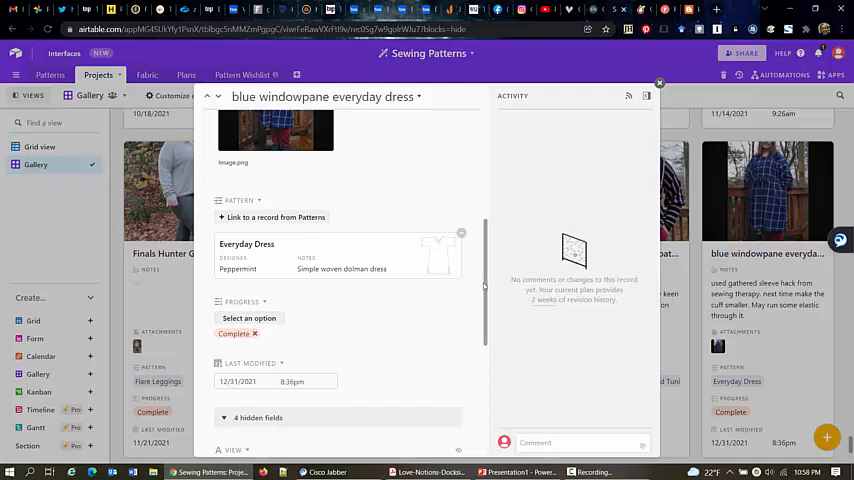
left_click(249, 318)
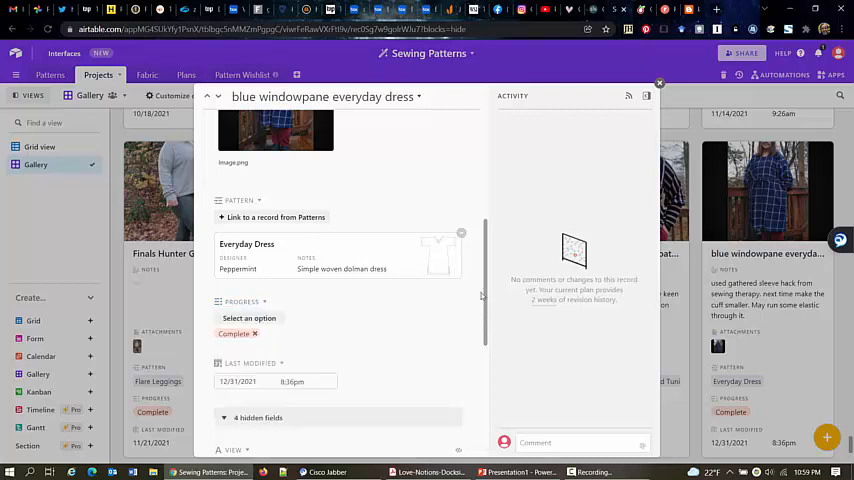
scroll("down", 3)
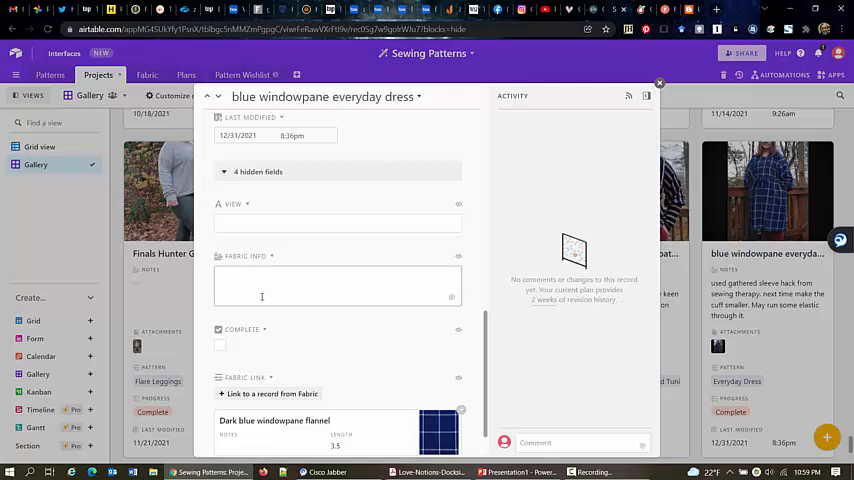
mouse_move(285, 306)
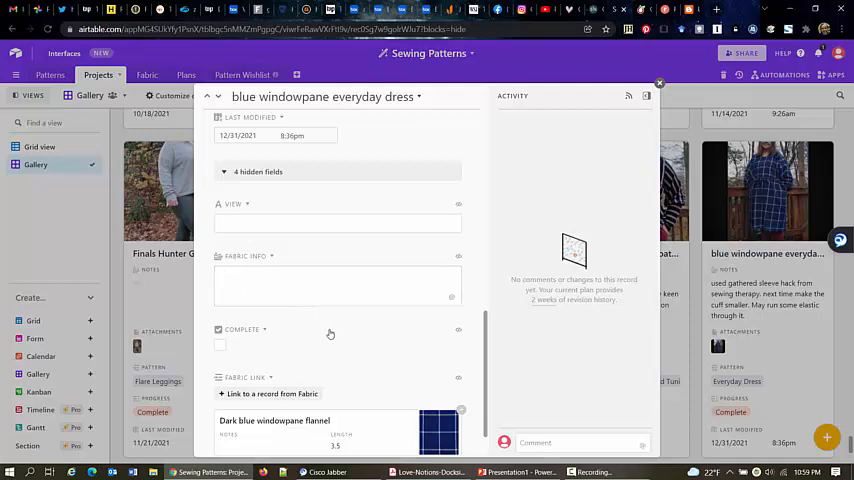
scroll("down", 3)
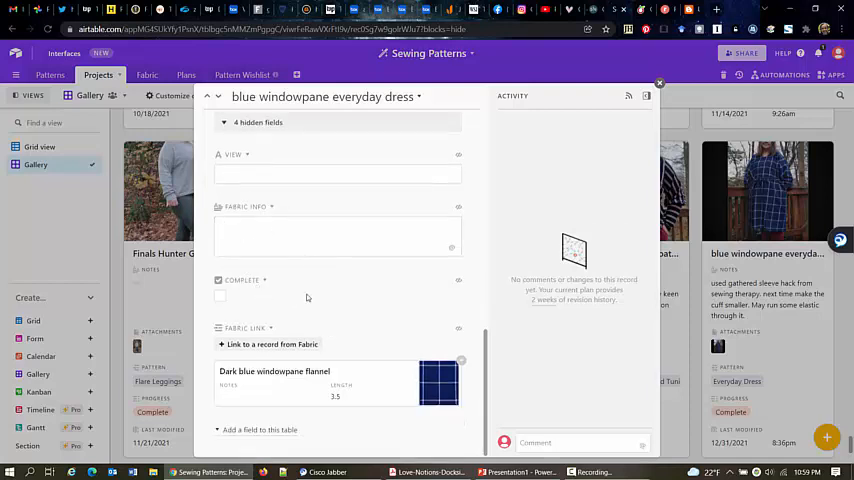
mouse_move(484, 386)
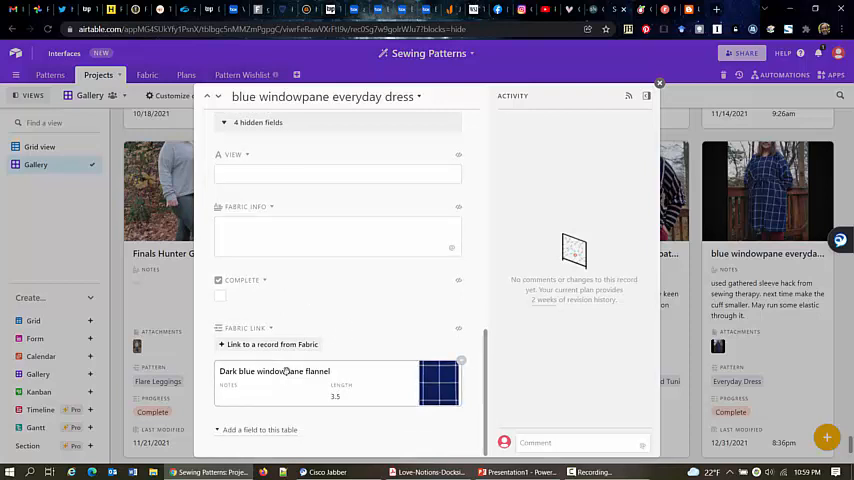
scroll("down", 3)
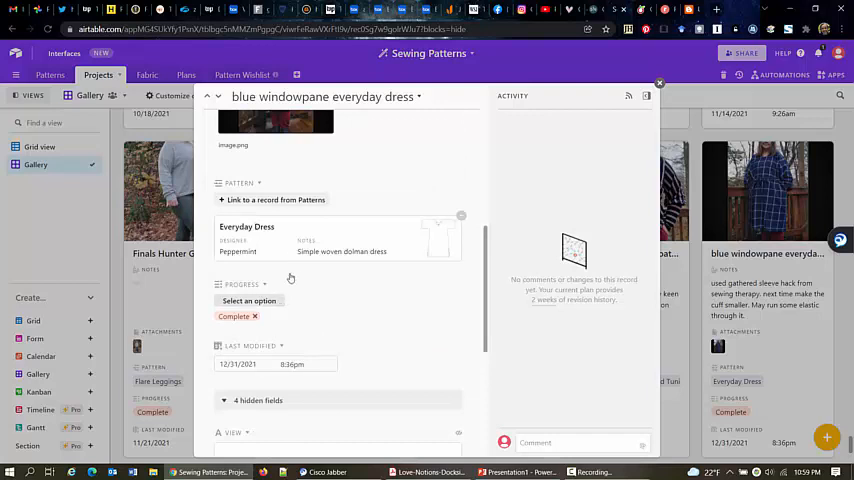
scroll("down", 3)
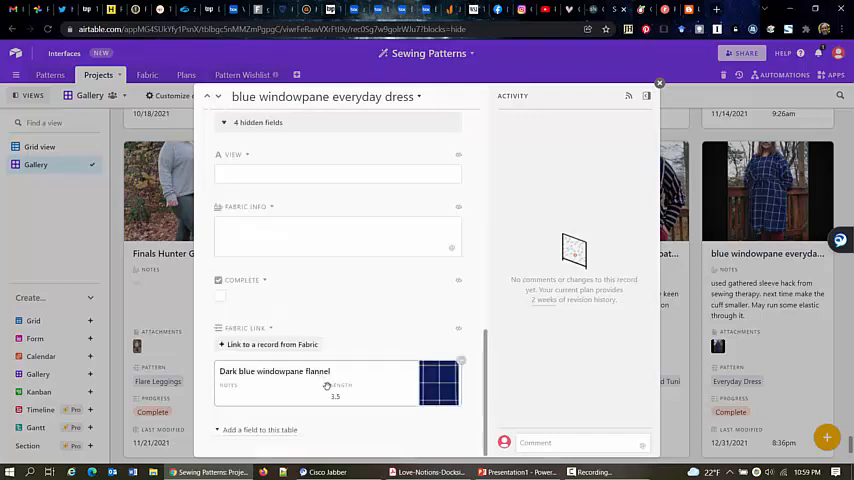
mouse_move(252, 407)
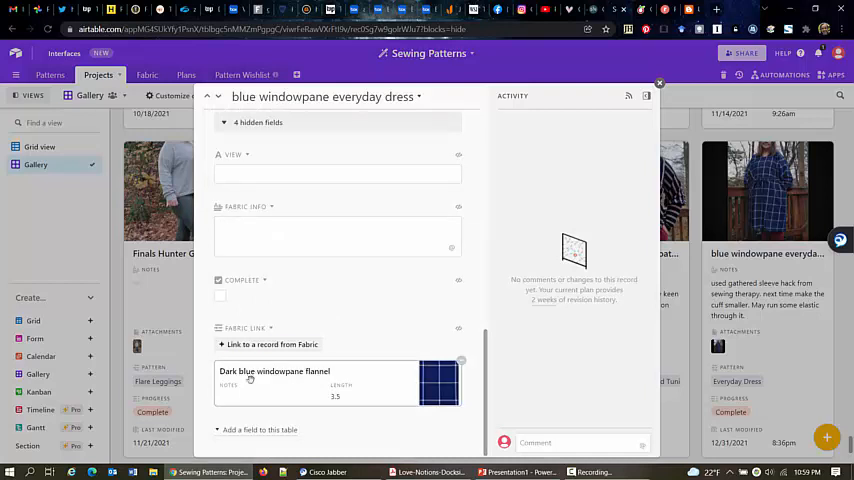
- Open the linked Dark blue windowpane flannel fabric record and review its fields
left_click(275, 371)
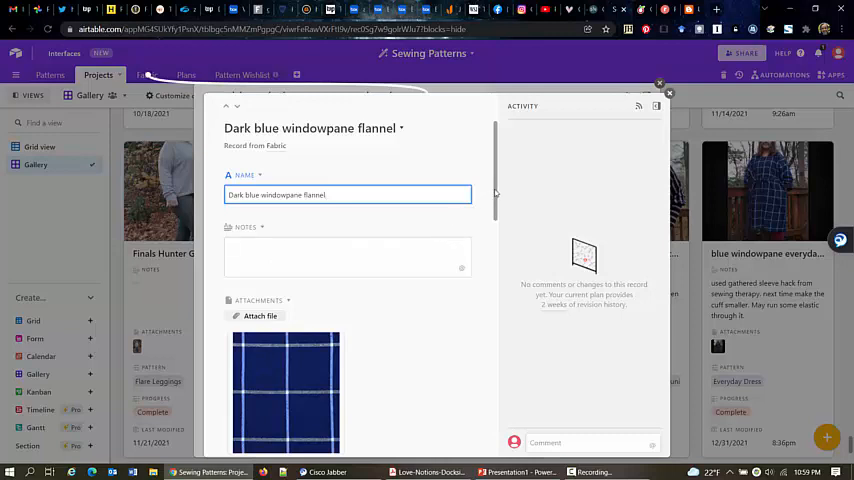
scroll("down", 3)
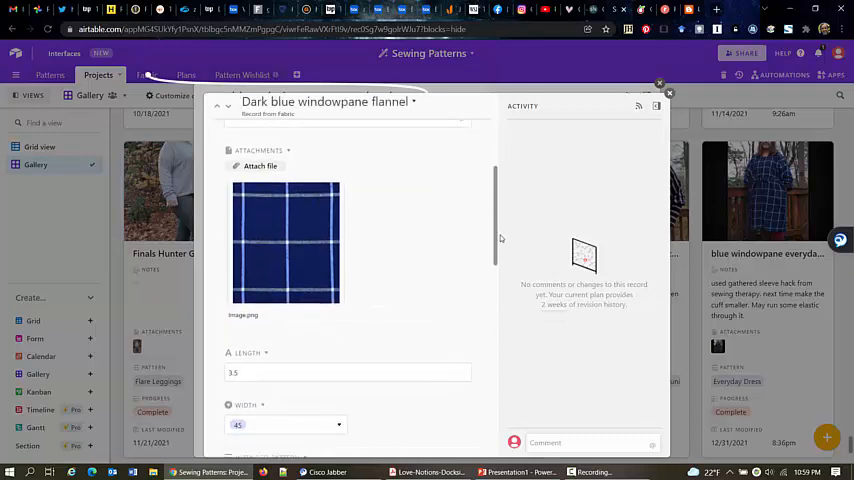
mouse_move(278, 277)
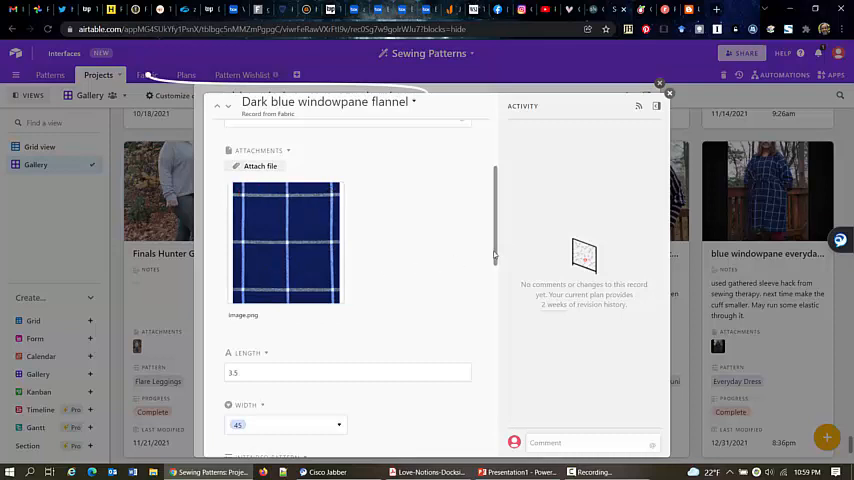
scroll("down", 3)
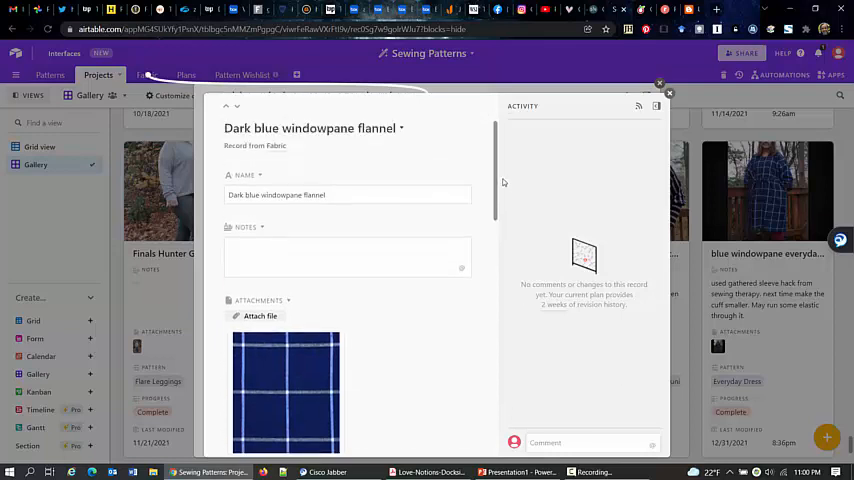
scroll("down", 3)
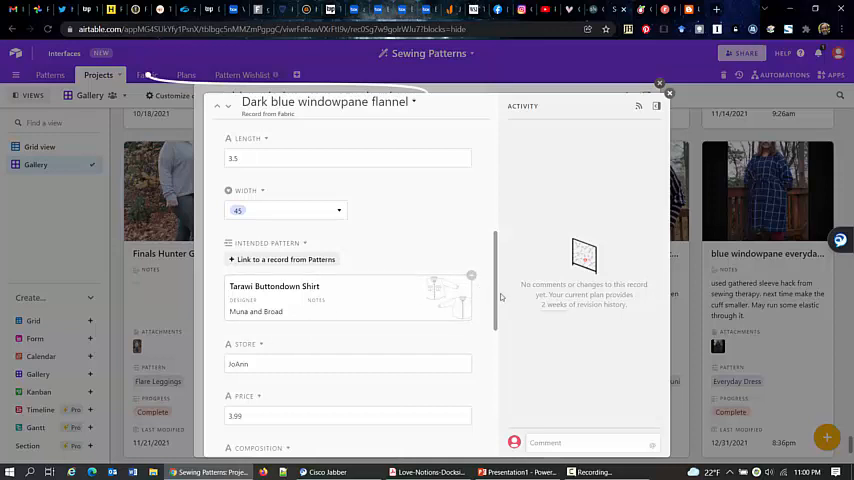
scroll("down", 3)
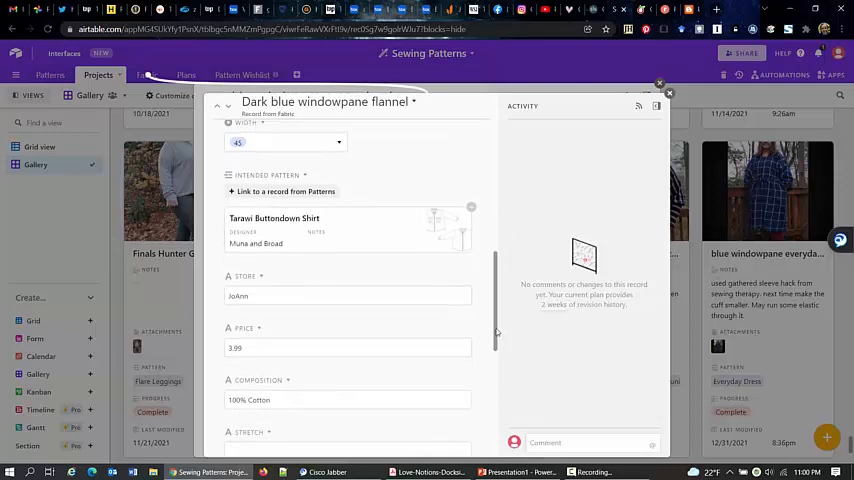
scroll("down", 3)
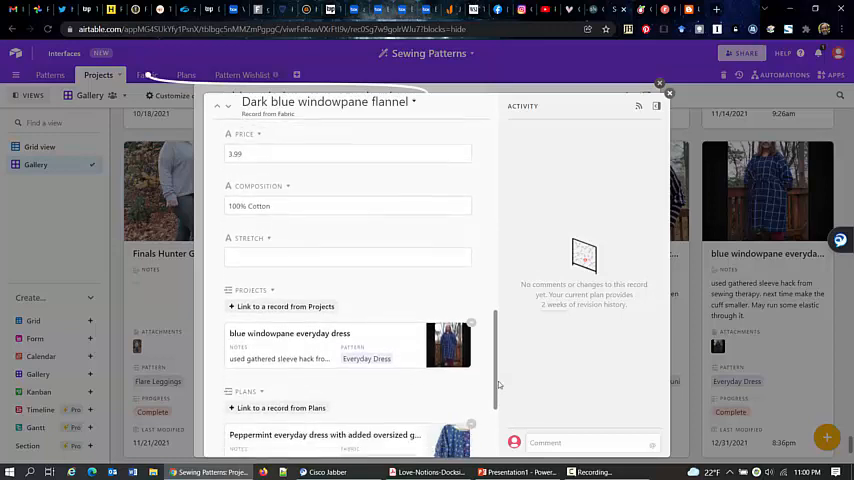
scroll("down", 3)
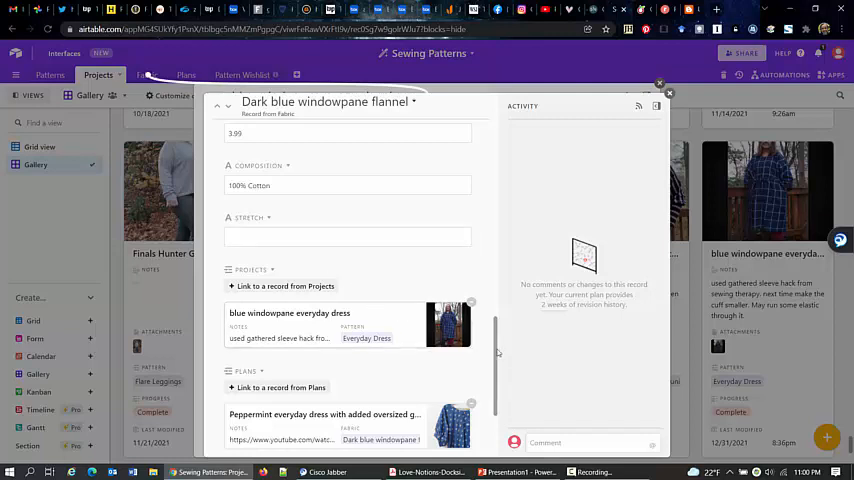
- Continue down the fabric record and open the linked Peppermint everyday dress plan record
scroll("down", 3)
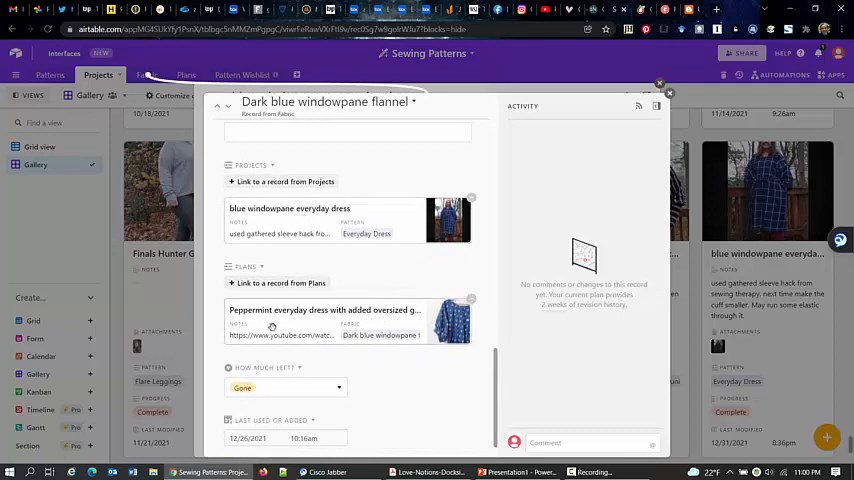
scroll("down", 3)
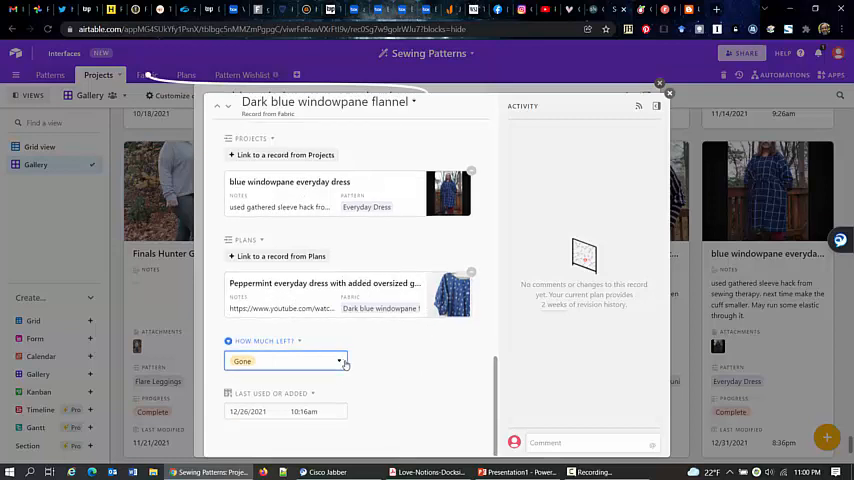
left_click(285, 360)
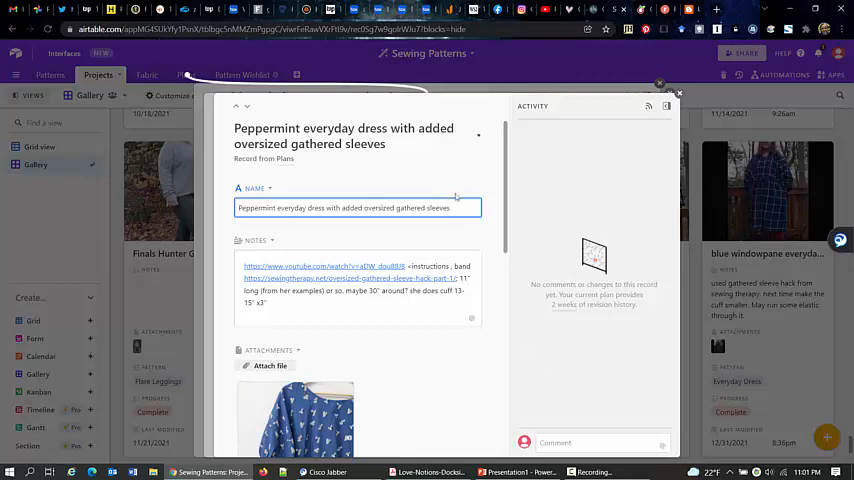
- Review the rest of the expanded project record, then close it
scroll("down", 3)
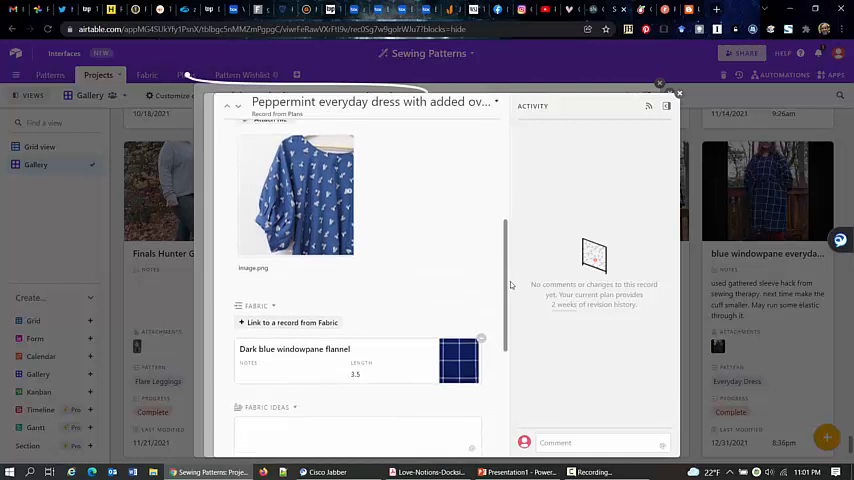
scroll("down", 3)
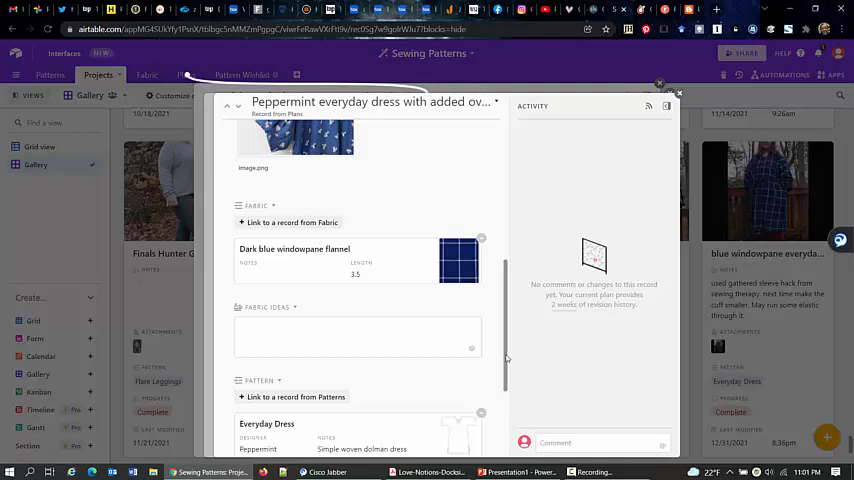
scroll("down", 3)
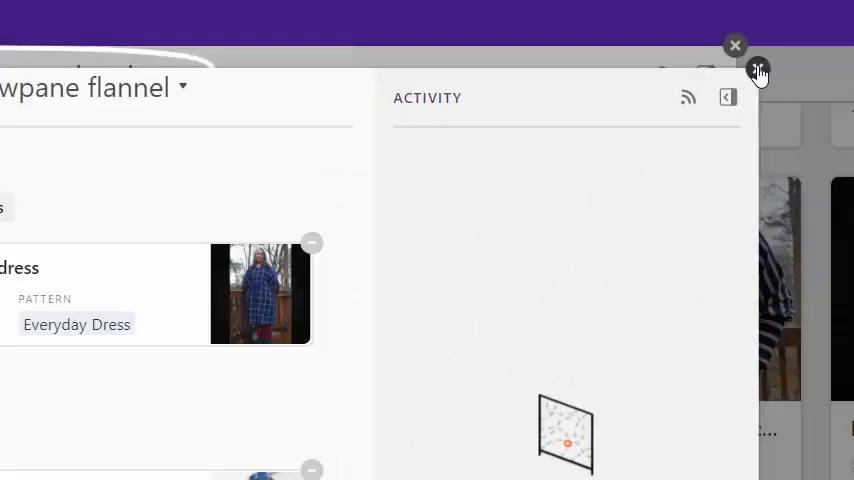
left_click(734, 45)
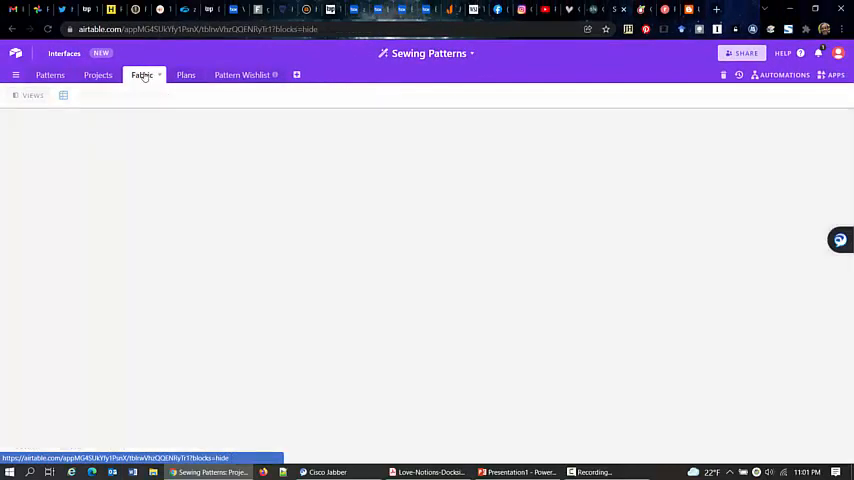
- Switch to the Fabric table and expand the Wool zip up Anzu skirt cargo pockets record
left_click(143, 75)
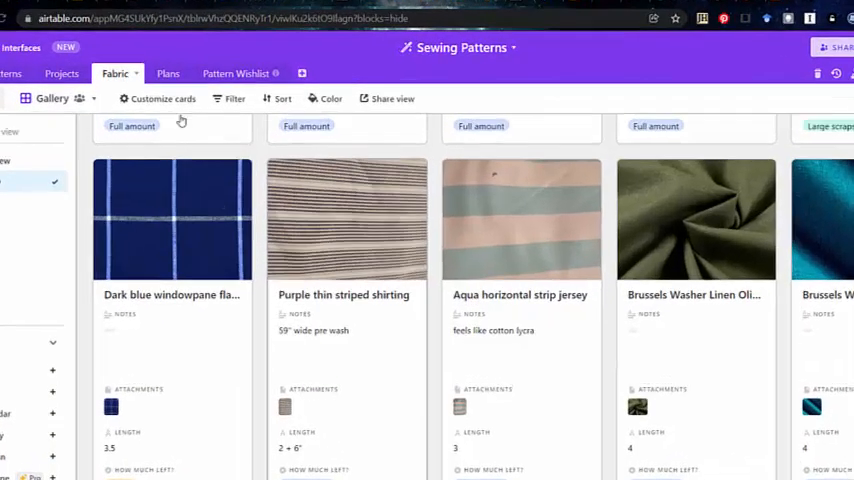
left_click(169, 73)
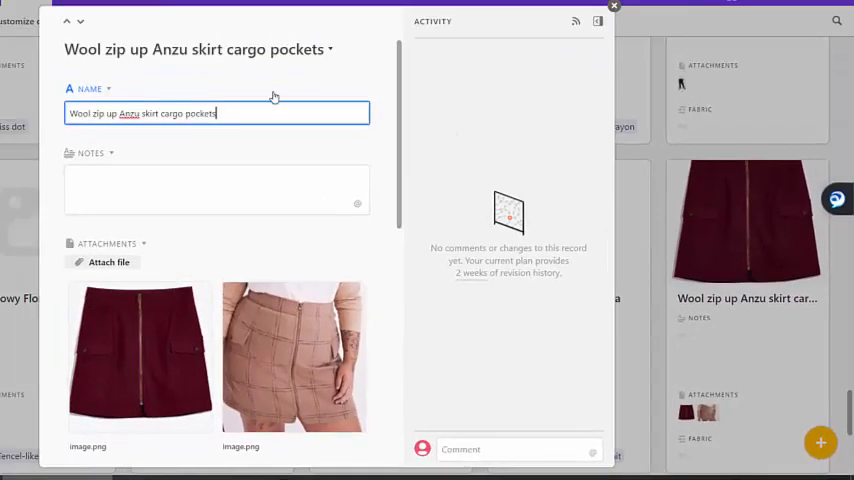
scroll("down", 3)
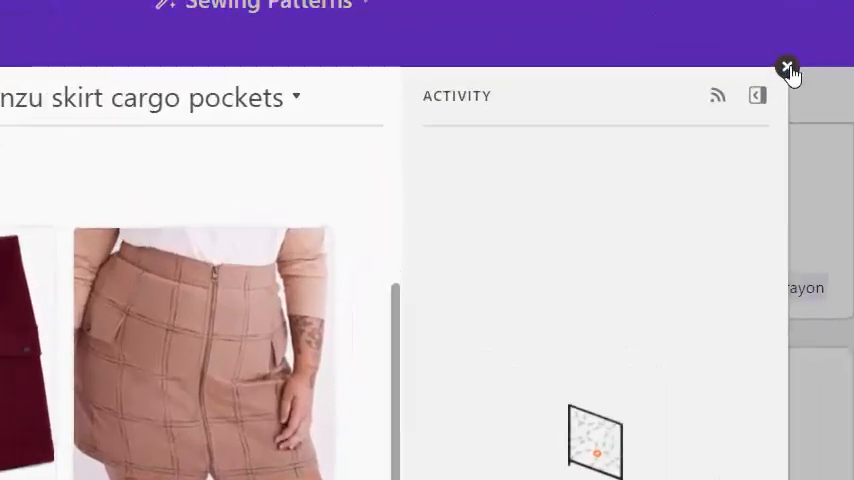
- Close the skirt fabric record
left_click(787, 68)
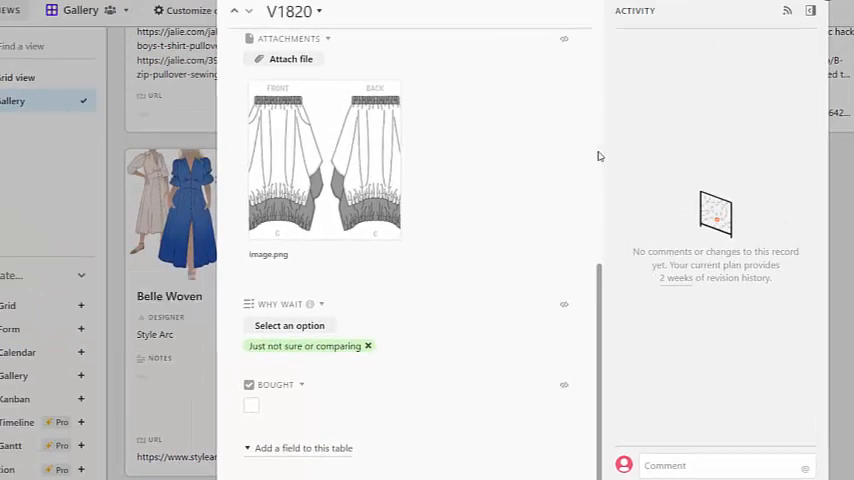
mouse_move(475, 180)
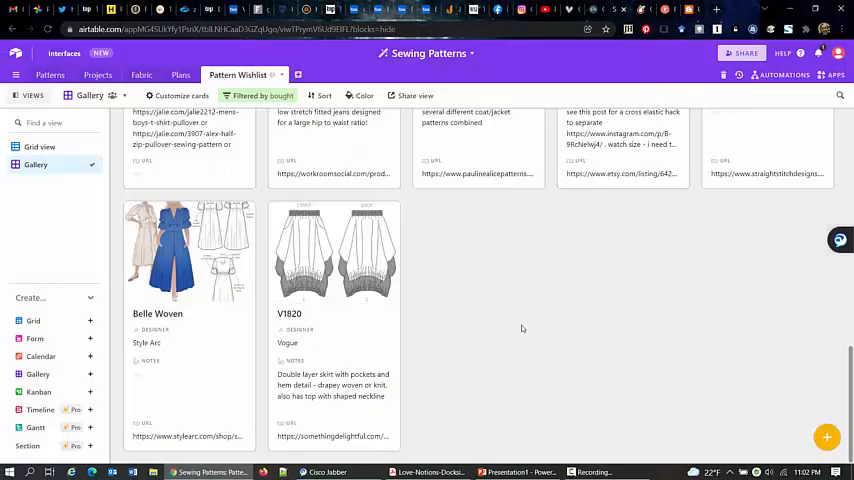
mouse_move(486, 346)
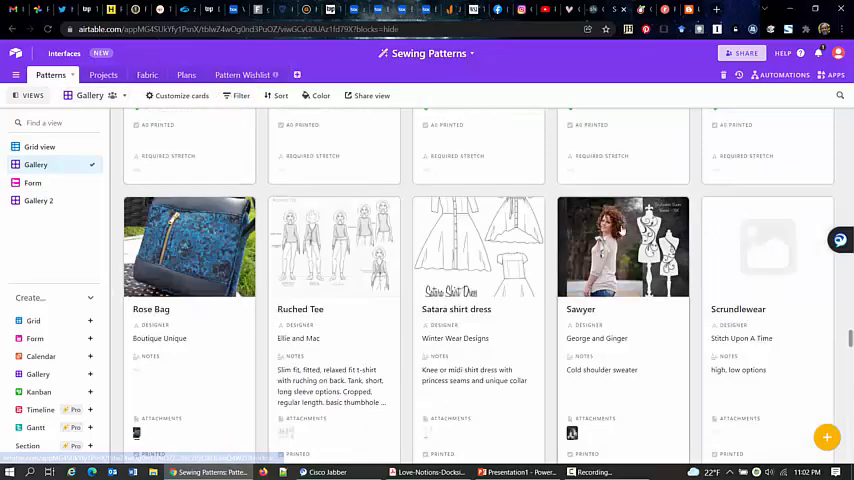
- Scroll down through the Patterns gallery toward the spot for a new record
scroll("down", 3)
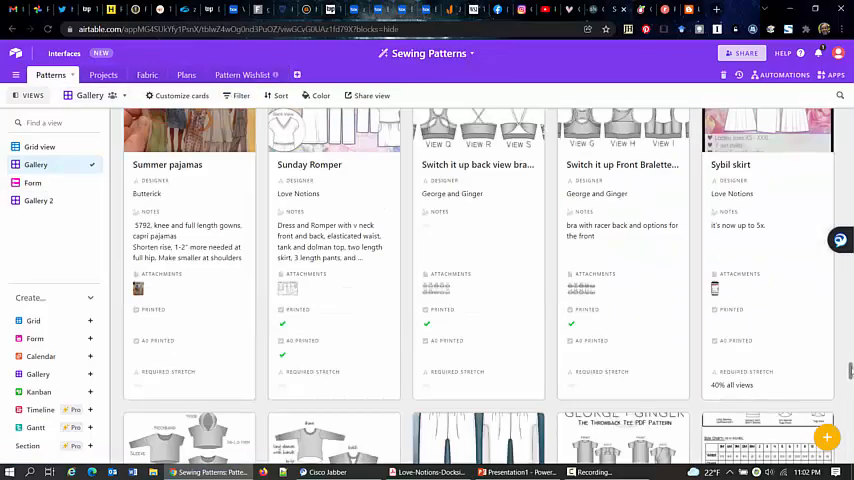
scroll("down", 3)
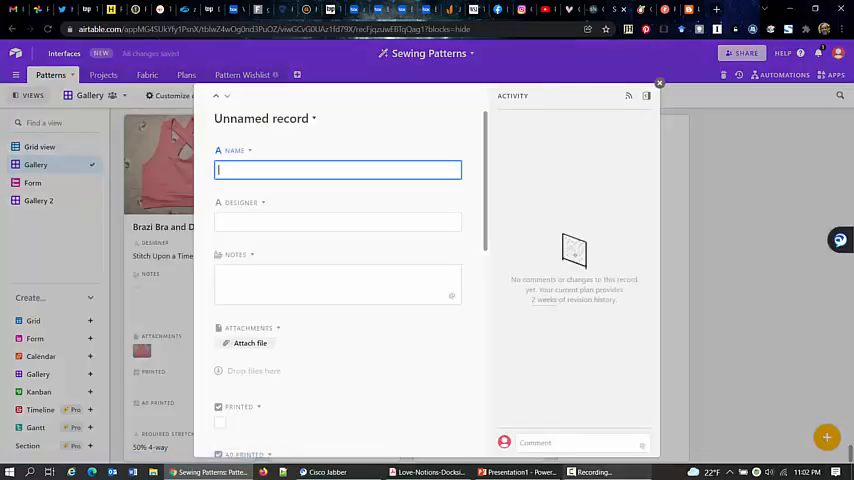
- Snapshot the four Dockside shirt line drawings from the pattern PDF's cover page in Acrobat
left_click(428, 470)
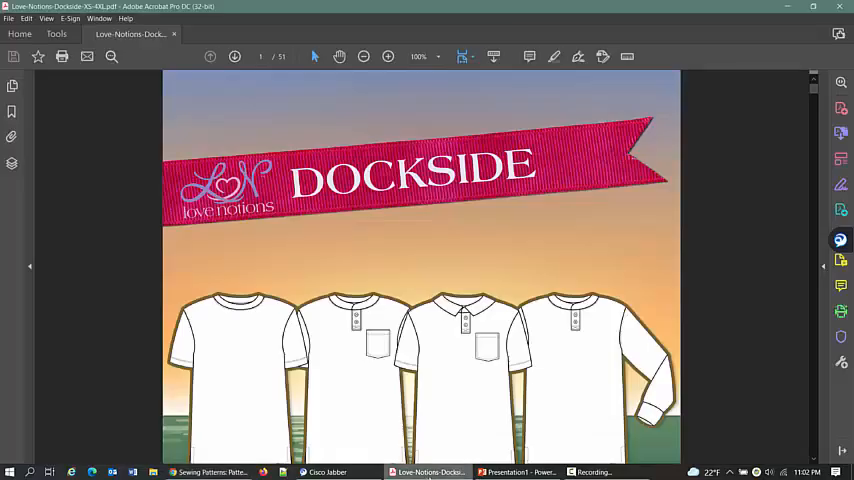
mouse_move(107, 384)
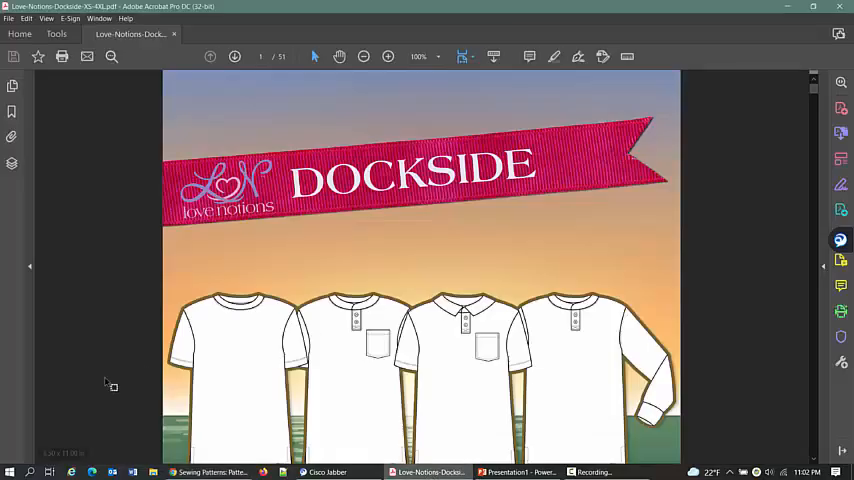
scroll("down", 3)
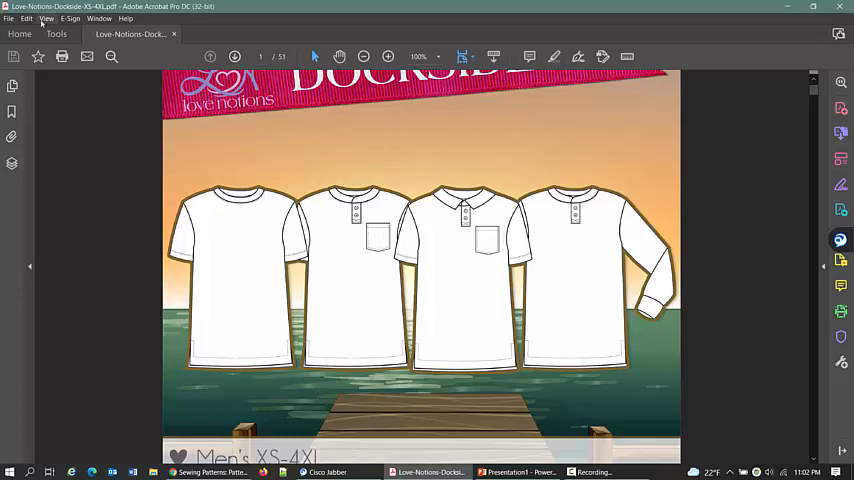
left_click(26, 18)
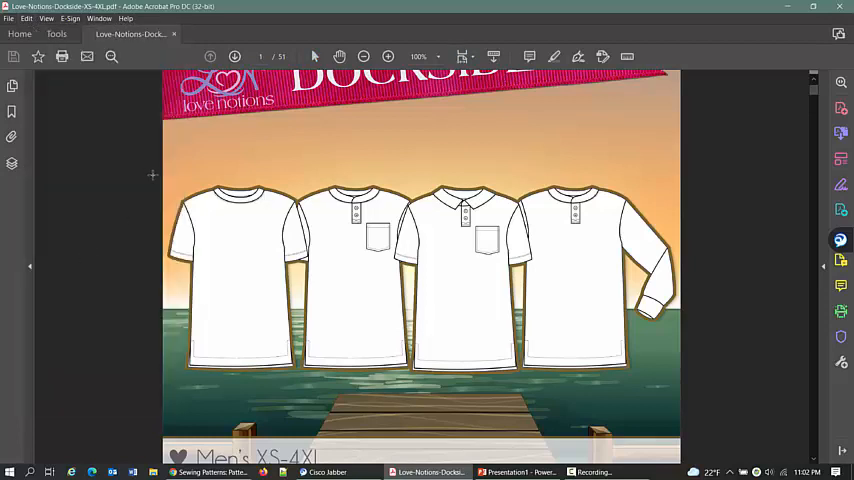
left_click_drag(155, 178, 688, 378)
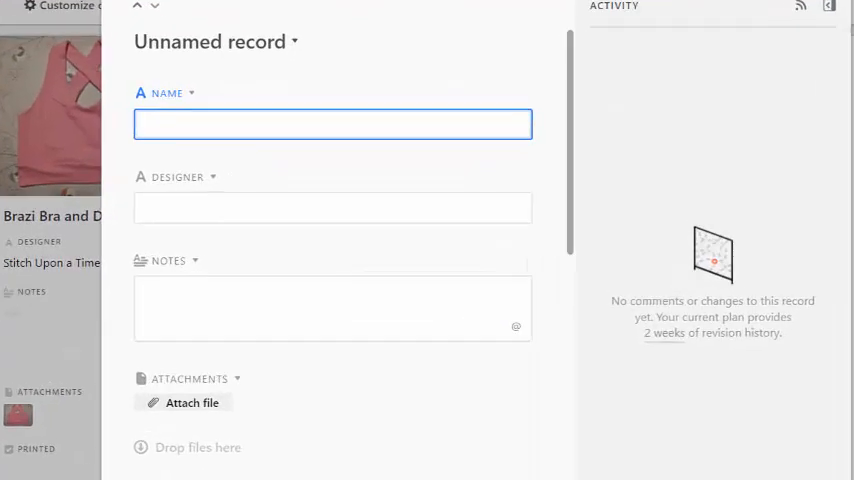
- Name the record 'Dockside Men's Polo, Henley, and T-shirt', correcting the Henley typo
type("D")
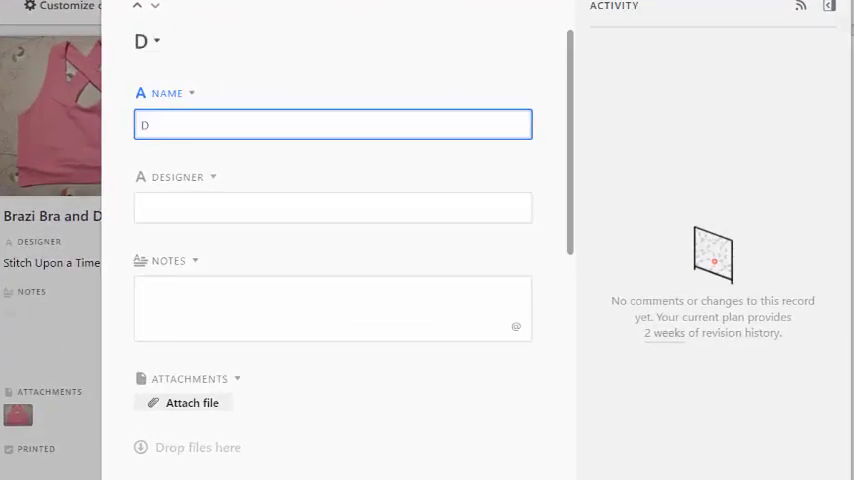
type("ockside")
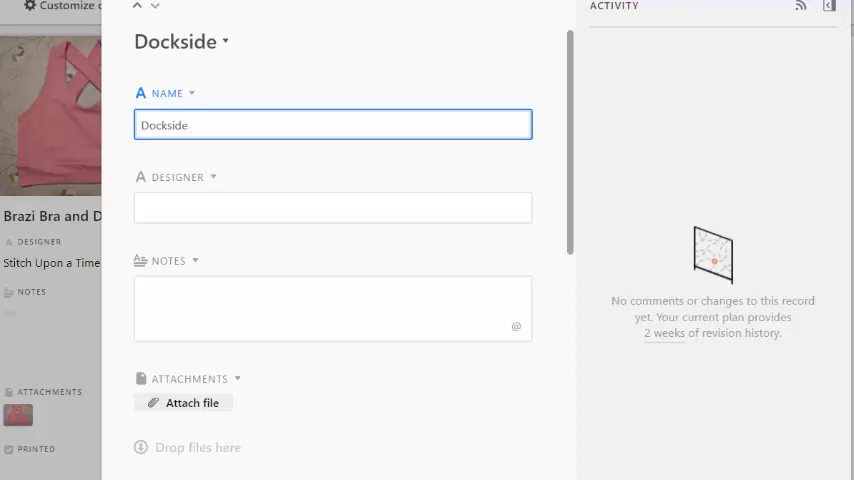
type("Men's")
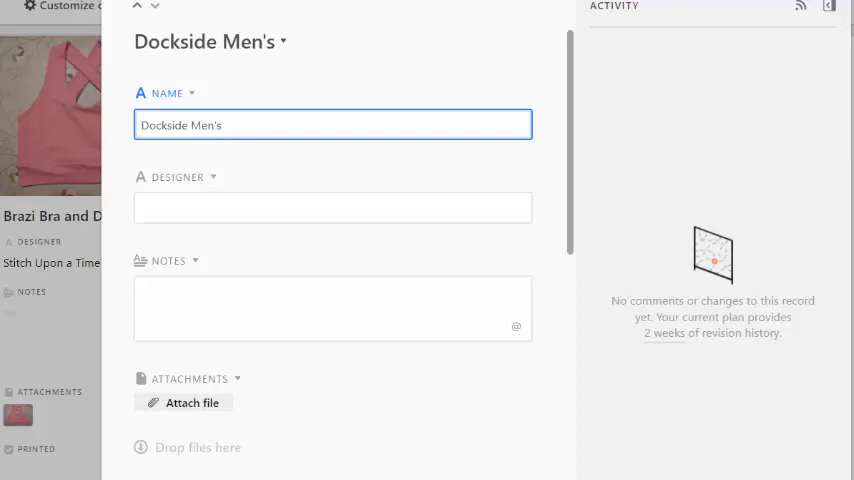
type("Polo, Hnel")
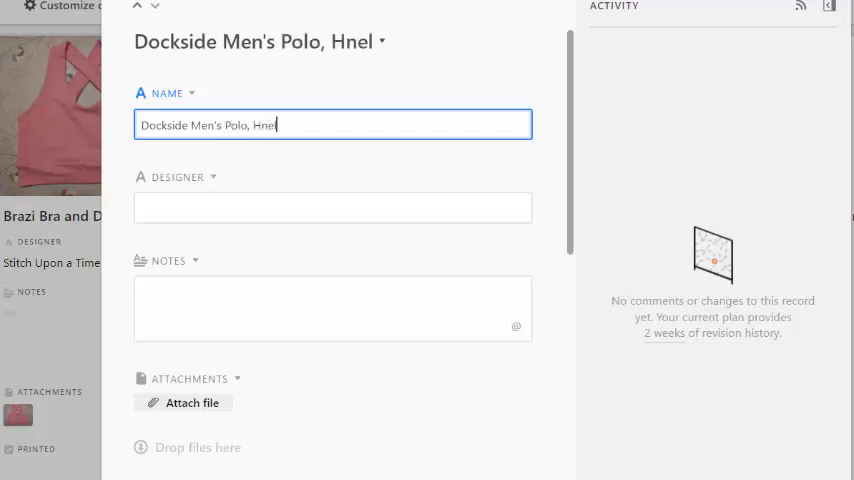
key("Backspace")
type("enley, and")
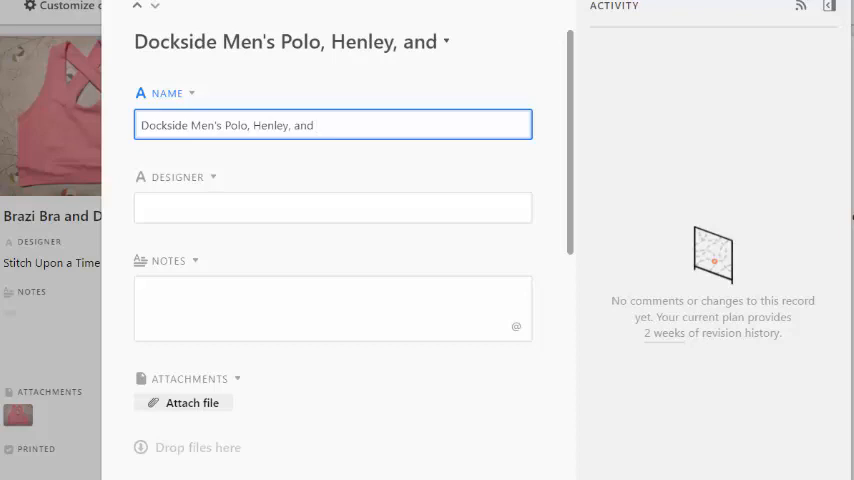
type("T")
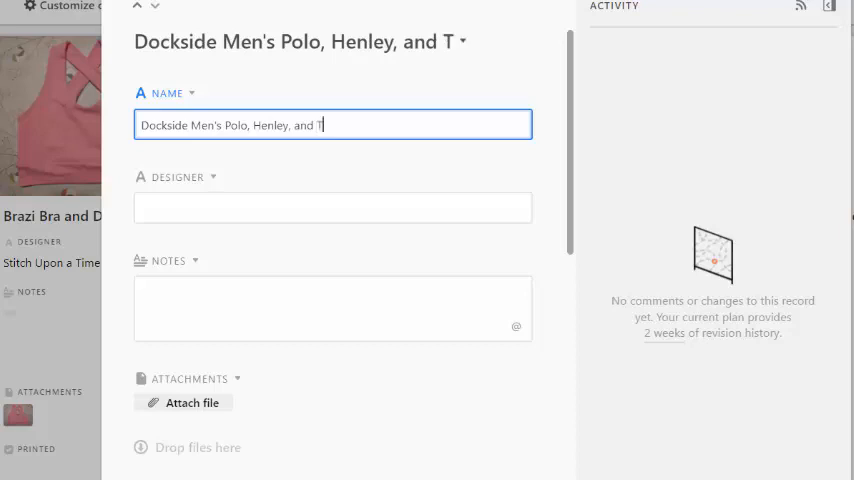
type("-shirt")
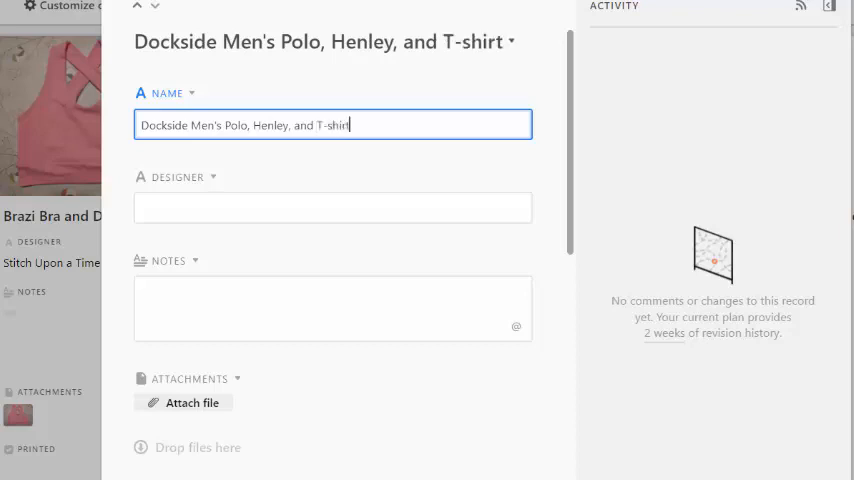
- Enter Love Notions as the pattern's designer
type("Love")
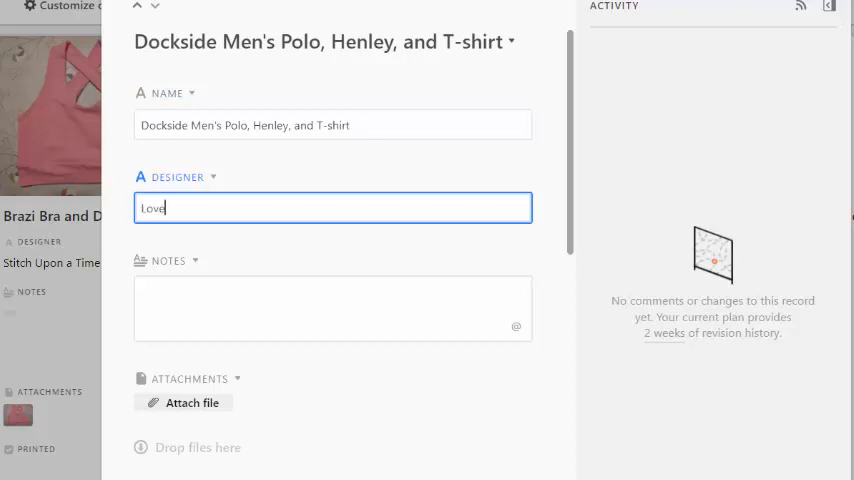
type("Notions")
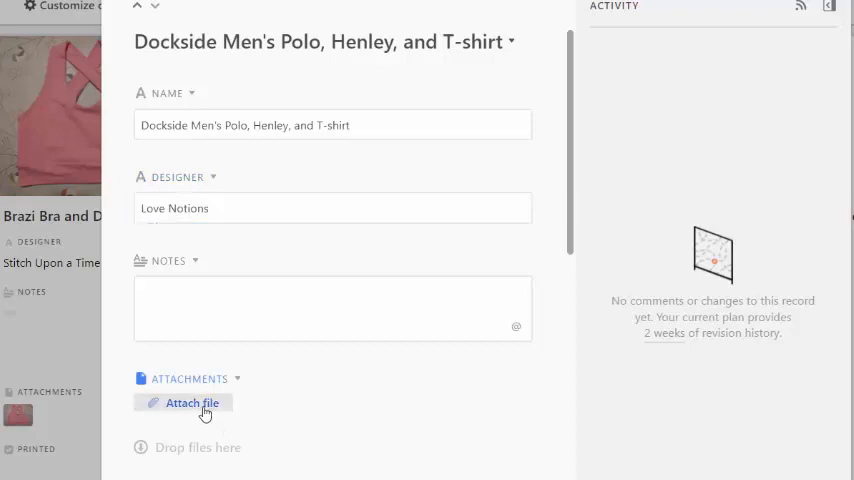
- Start adding an attachment to the Dockside record, bringing up the file upload sources
left_click(188, 402)
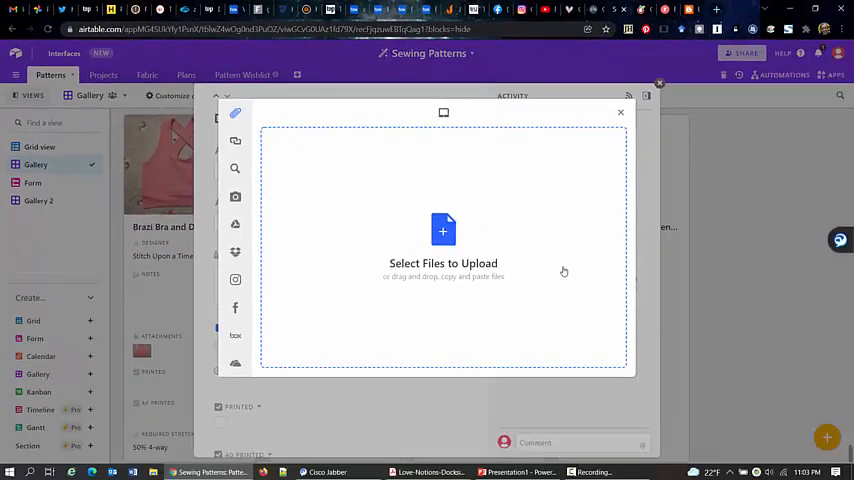
left_click(443, 230)
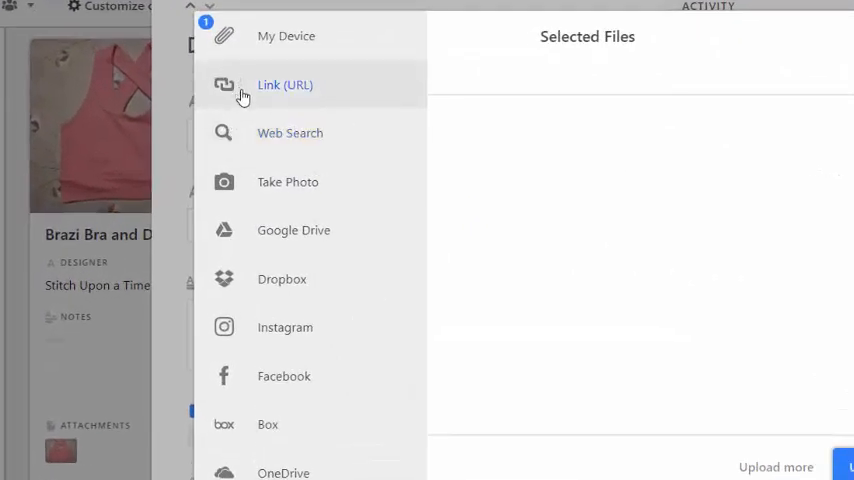
mouse_move(283, 472)
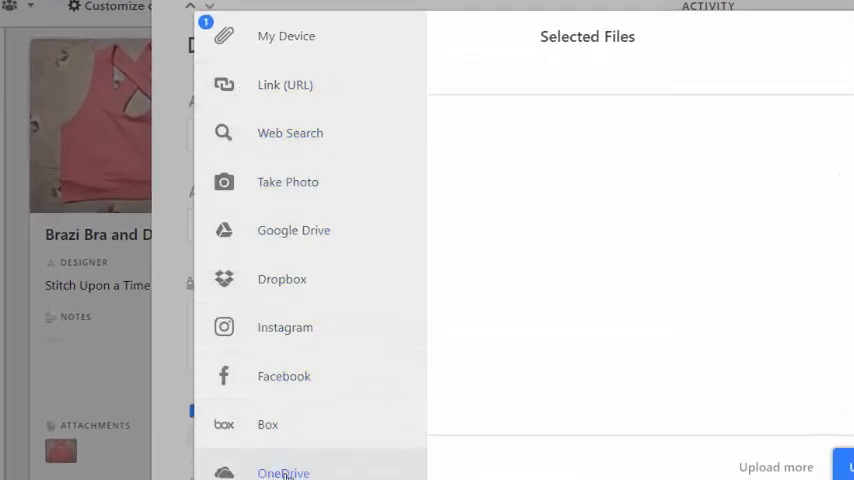
mouse_move(369, 361)
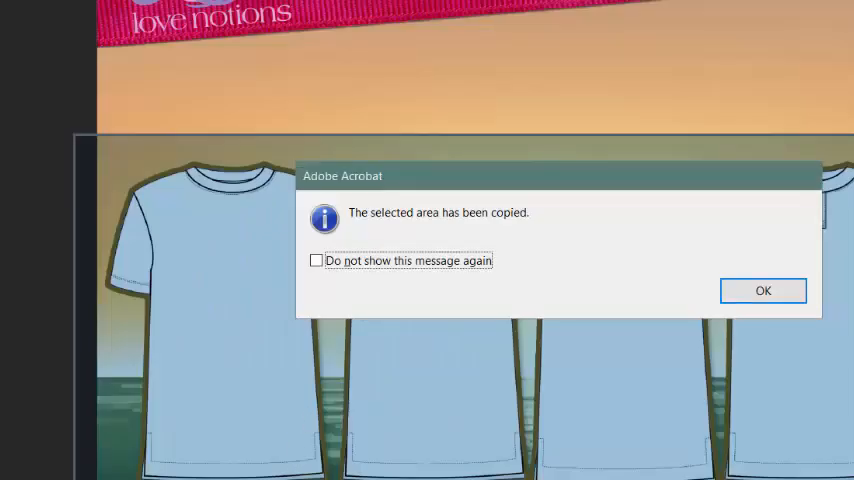
- Confirm the copied-area message and scroll the record down to its remaining fields
left_click(763, 290)
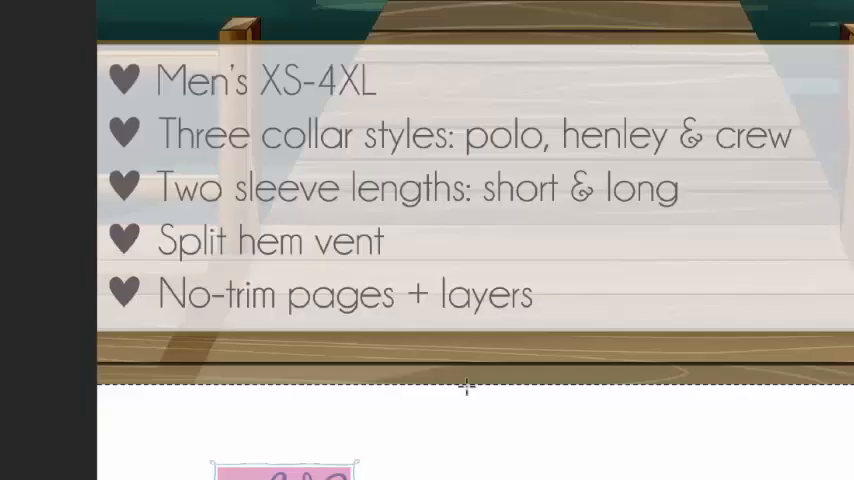
scroll("down", 3)
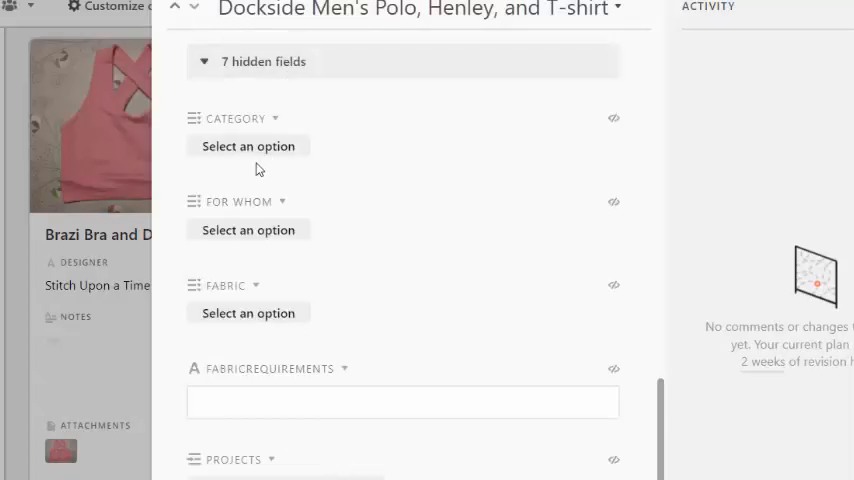
- Tag the pattern as Category Tops, For Whom Men, and Fabric Knit plus Sweater
left_click(248, 146)
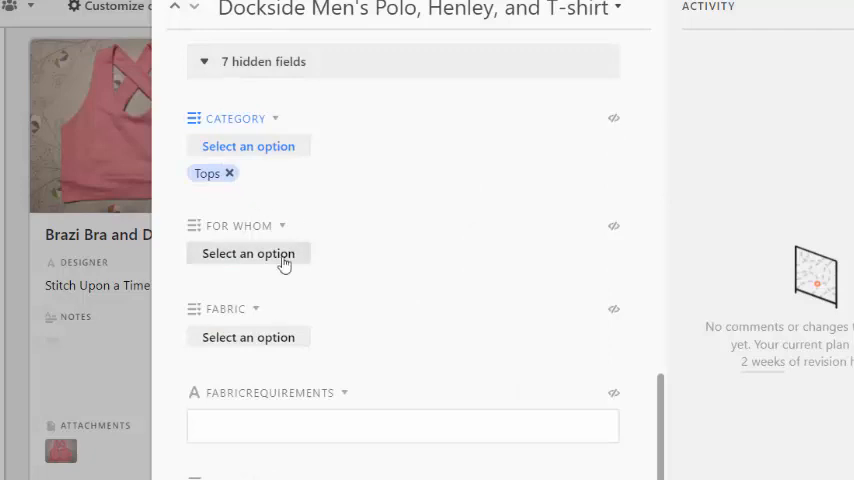
left_click(248, 253)
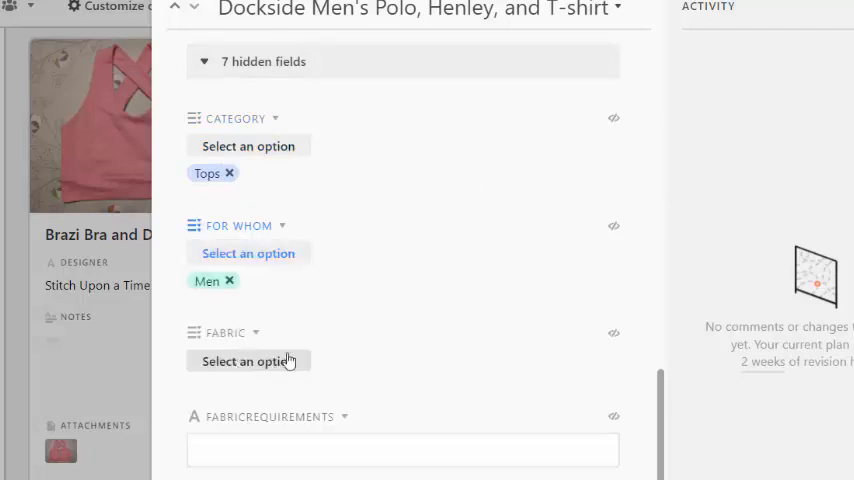
left_click(248, 361)
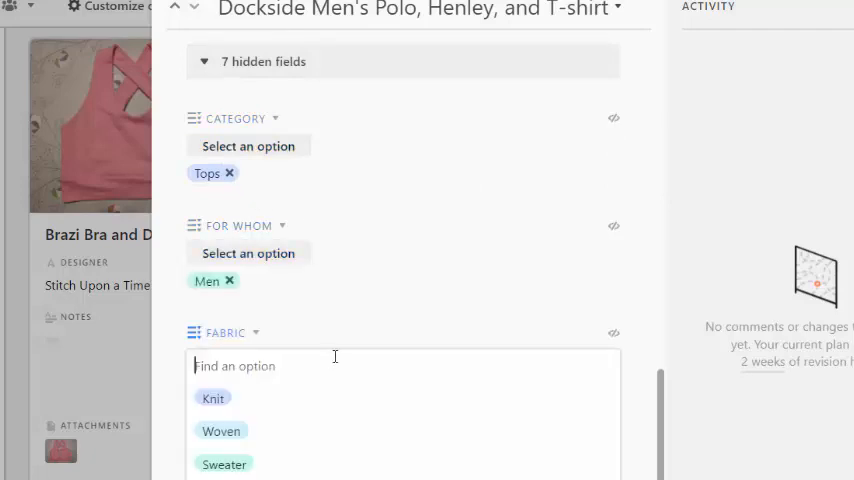
left_click(211, 398)
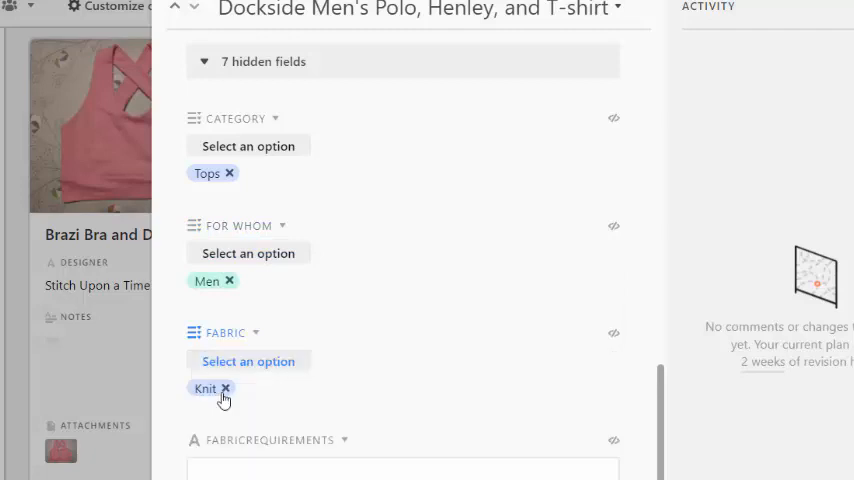
left_click(248, 361)
type("6")
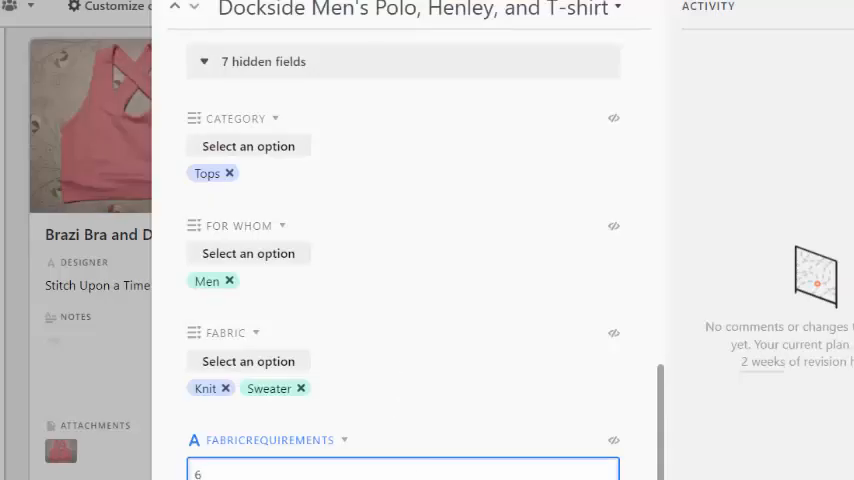
- Enter fabric requirements '60: 1 1/4" short sleeve, 1 1/2" long sleeve'
type("0")
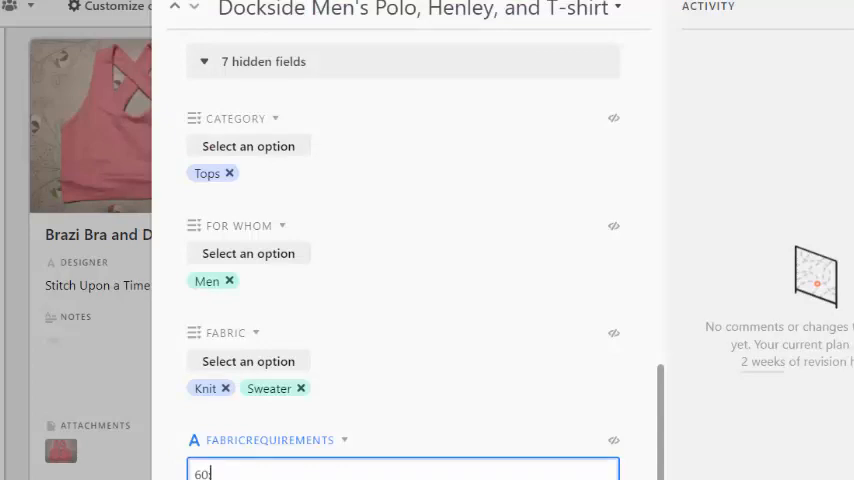
type(": 1 1/4\" sho")
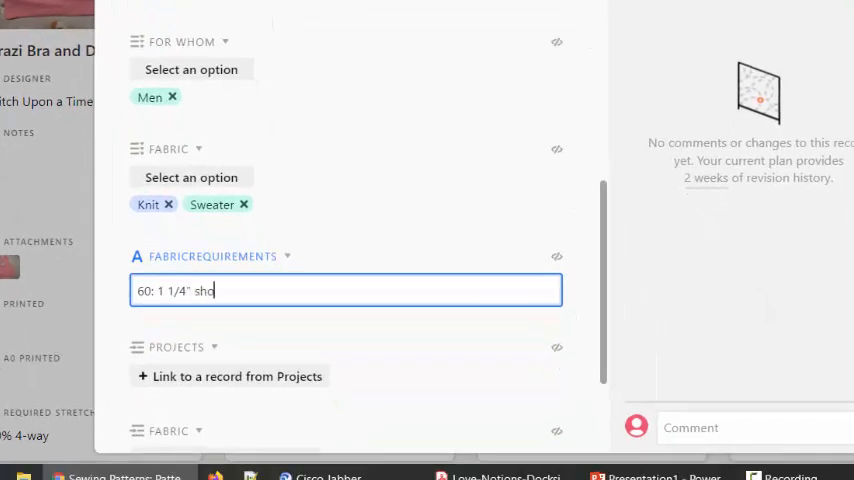
type("rt sleee")
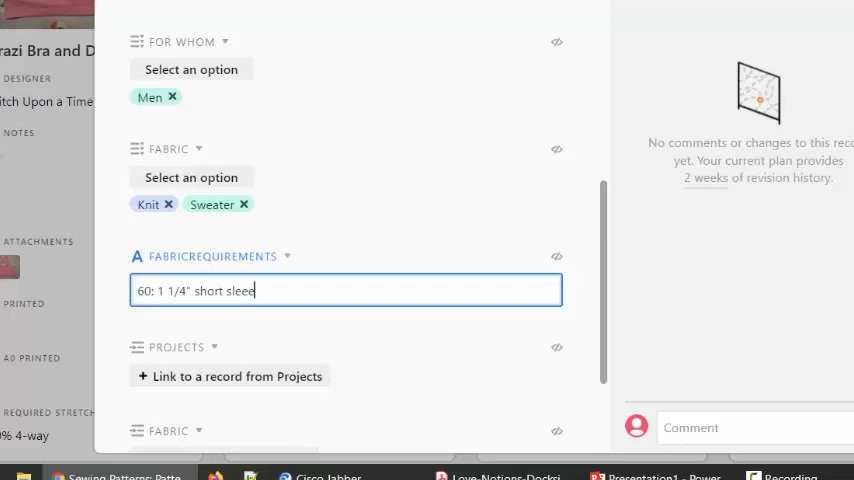
type(", 1 1/2\" long sle")
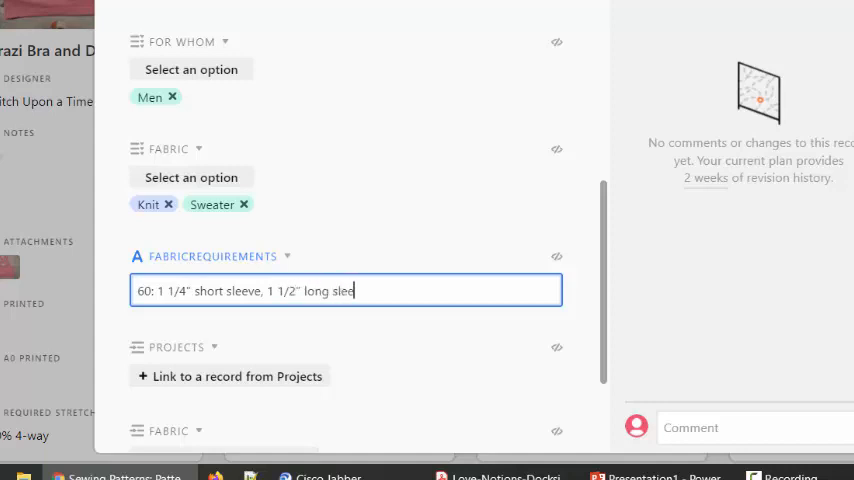
type("eve")
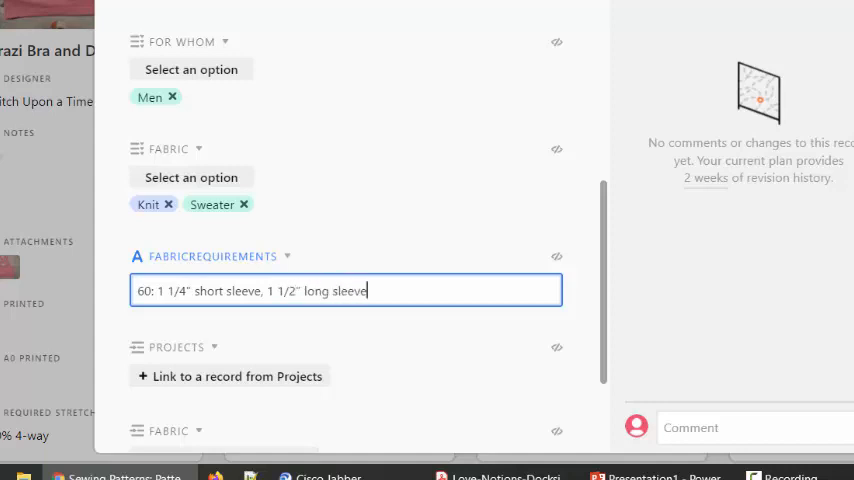
scroll("down", 3)
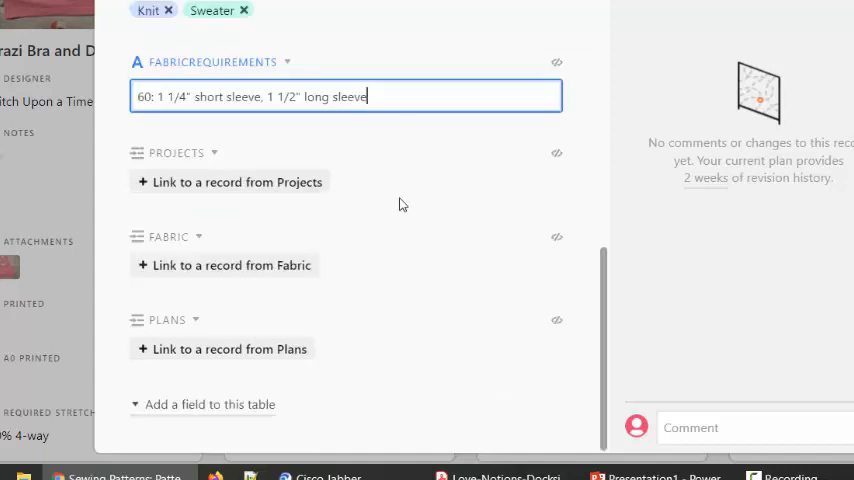
scroll("down", 3)
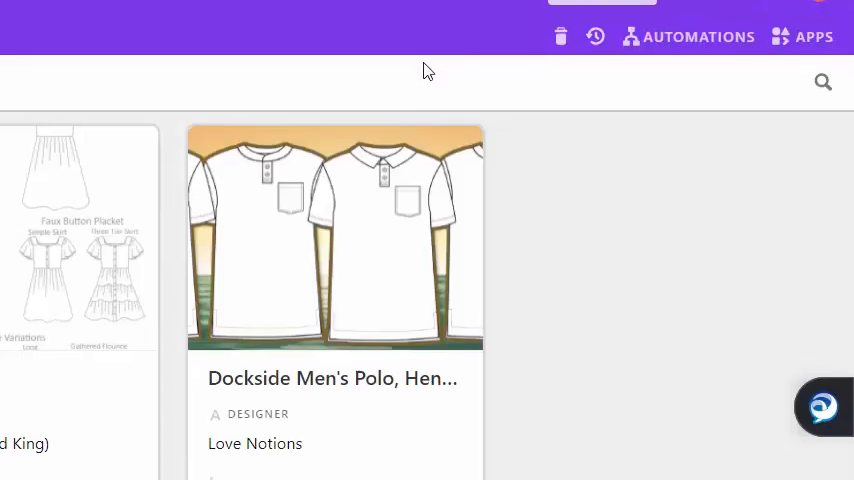
- Scroll the gallery to check the new Dockside Men's Polo card with its drawing and designer
scroll("down", 3)
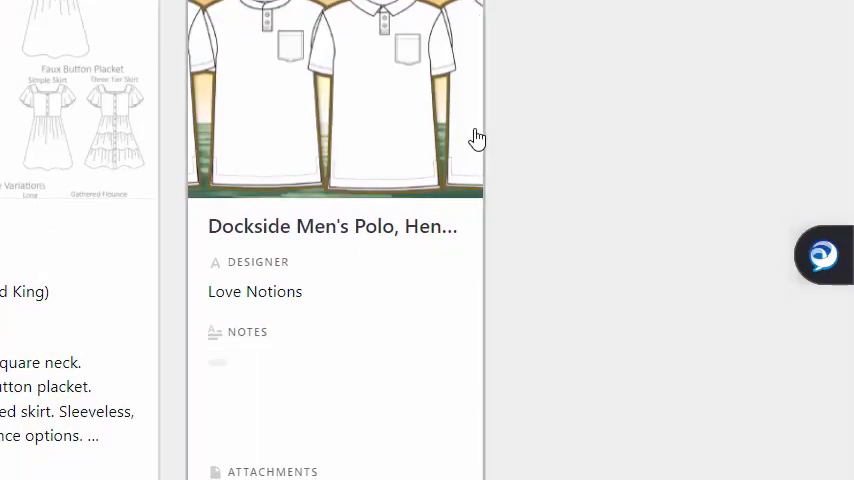
mouse_move(459, 375)
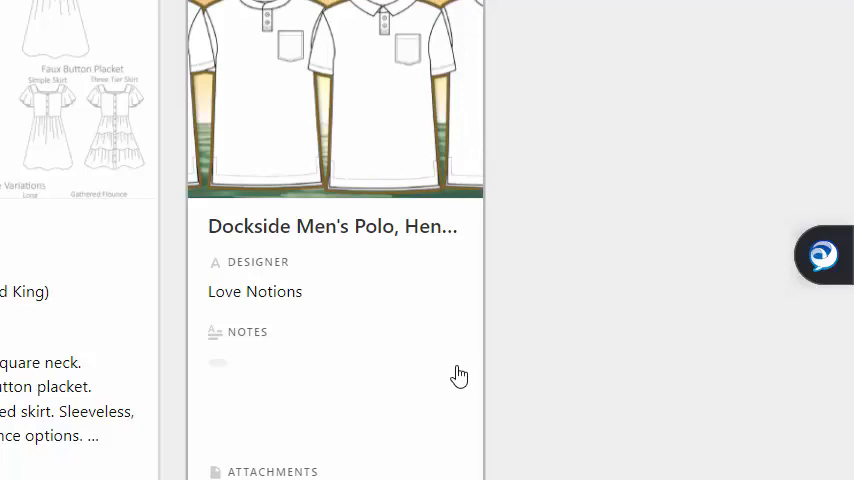
mouse_move(460, 374)
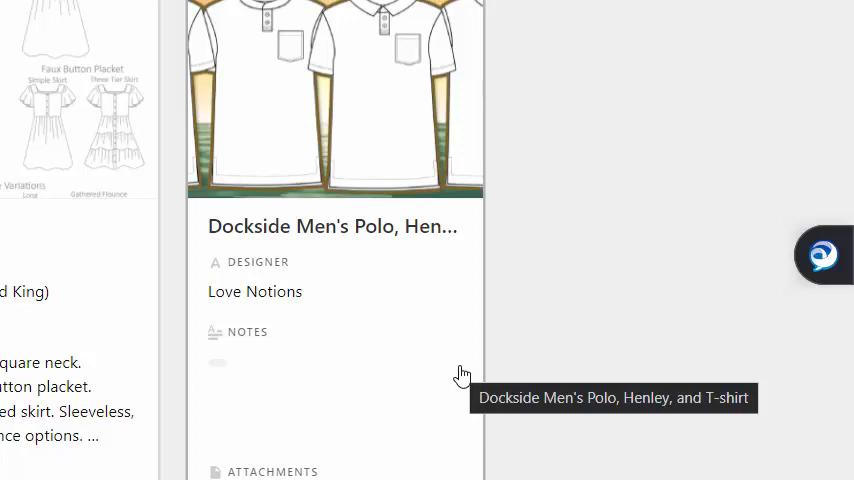
mouse_move(487, 414)
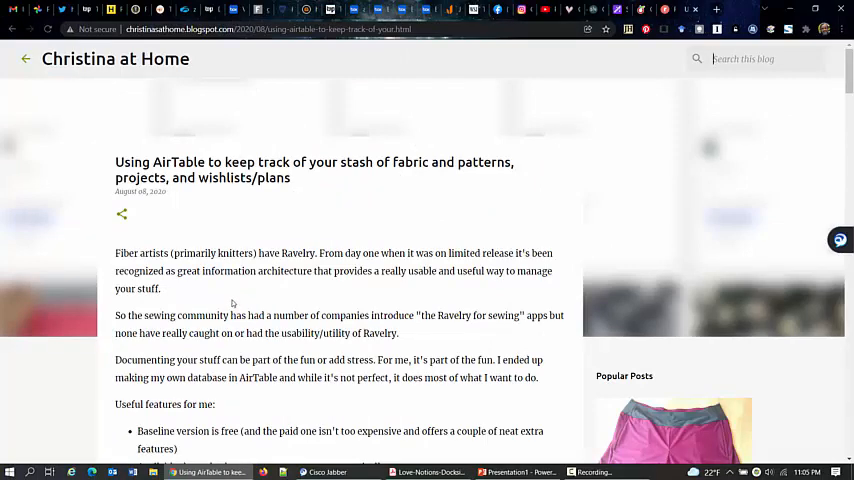
- Scroll the Christina at Home AirTable post down through its Pattern, Fabric and Project field sections
scroll("down", 3)
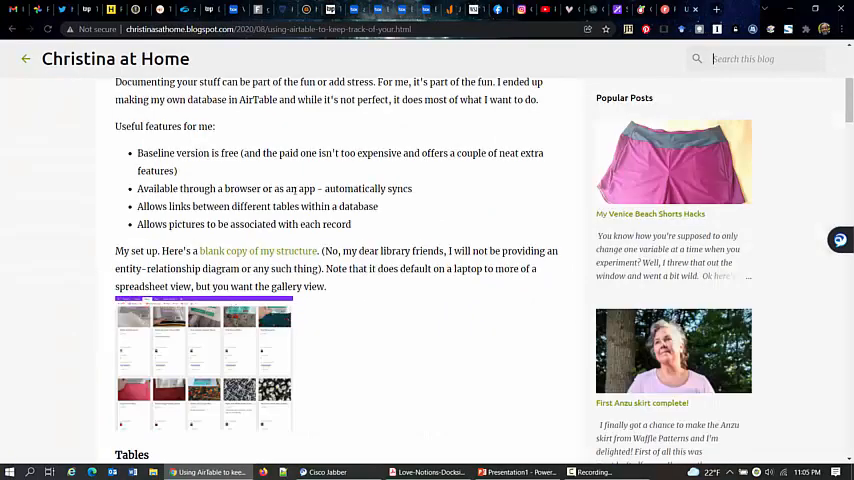
scroll("down", 3)
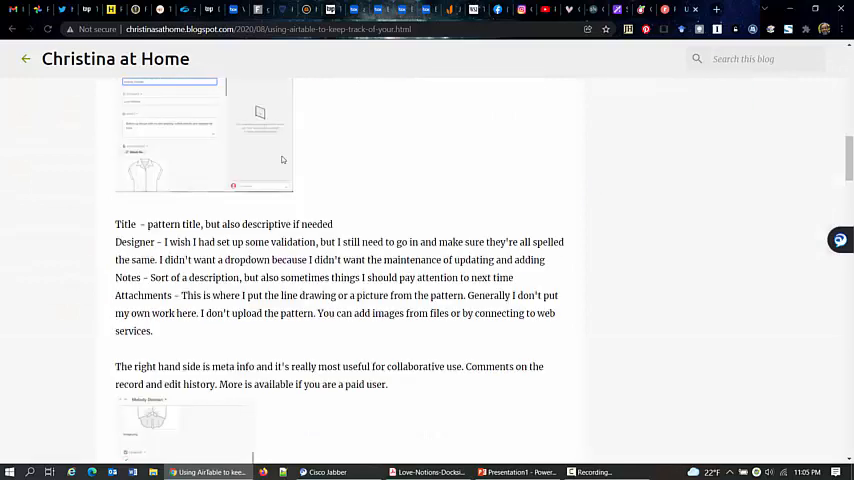
scroll("down", 3)
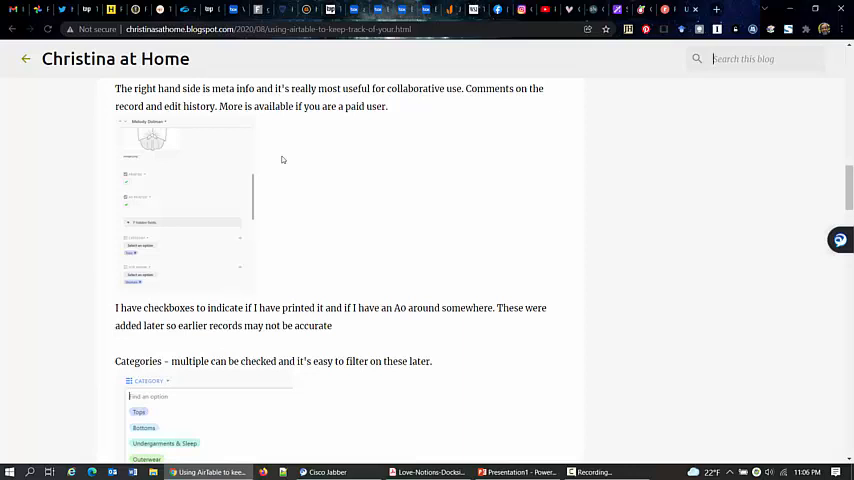
scroll("down", 3)
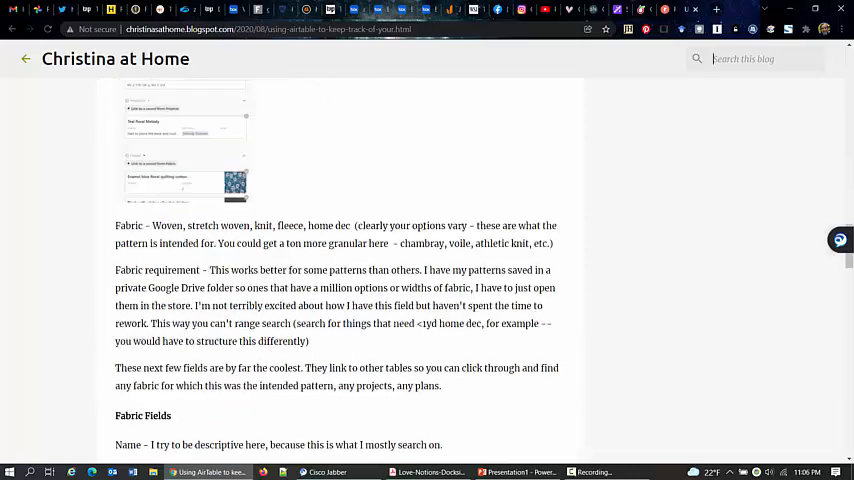
scroll("down", 3)
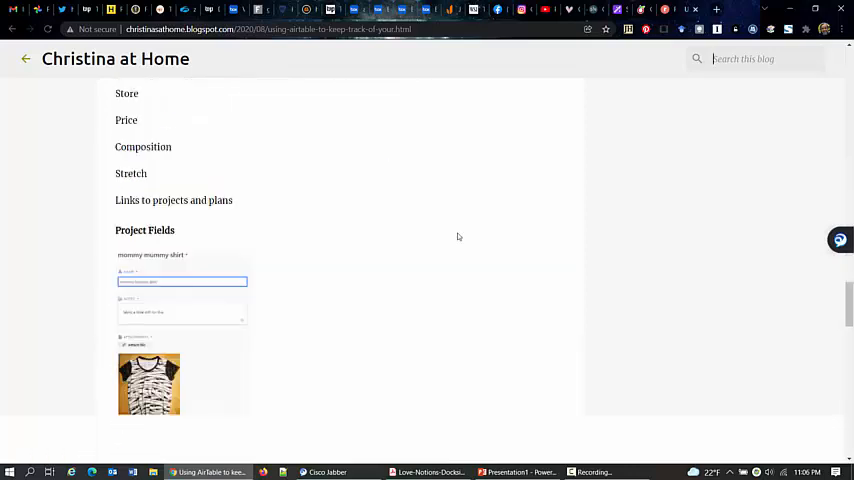